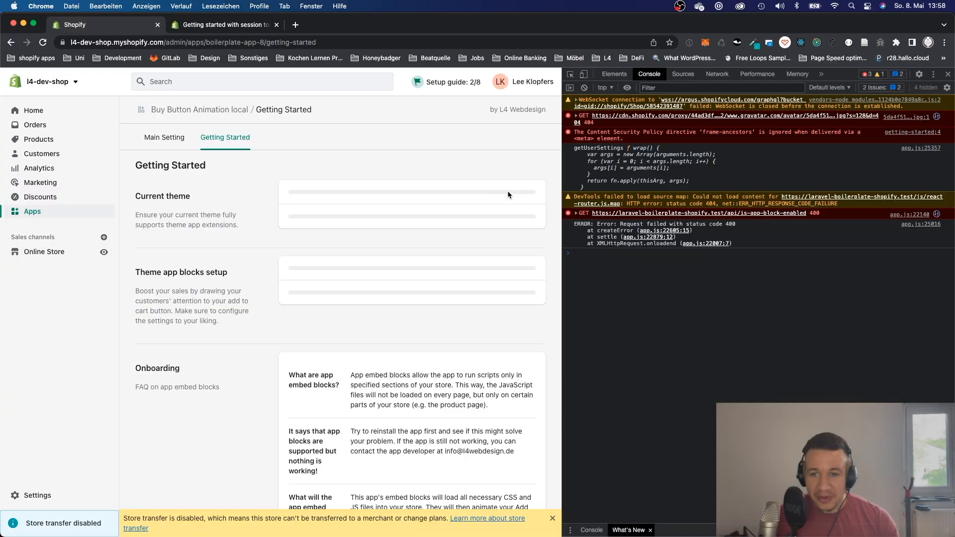
{"action": "mouse_move", "coordinate": [182, 317]}
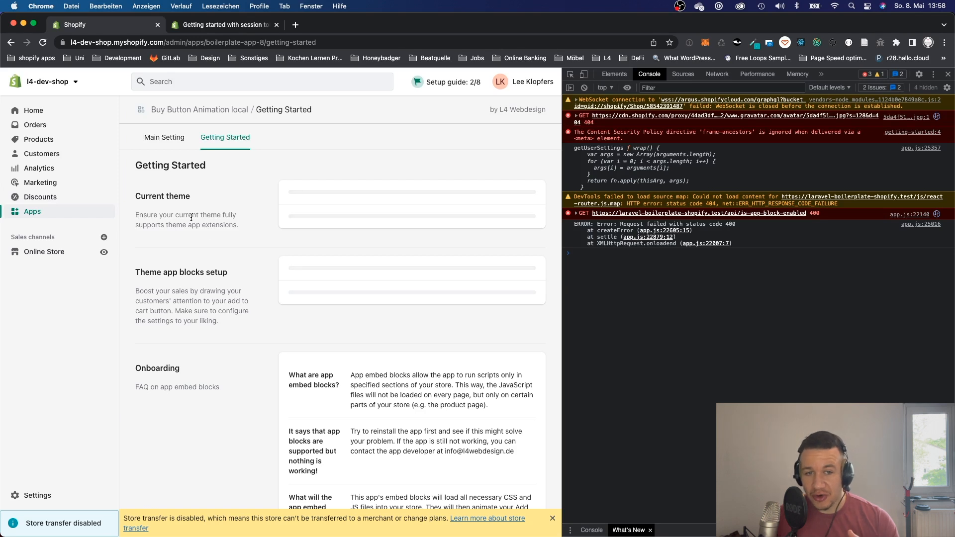
{"action": "mouse_move", "coordinate": [501, 249]}
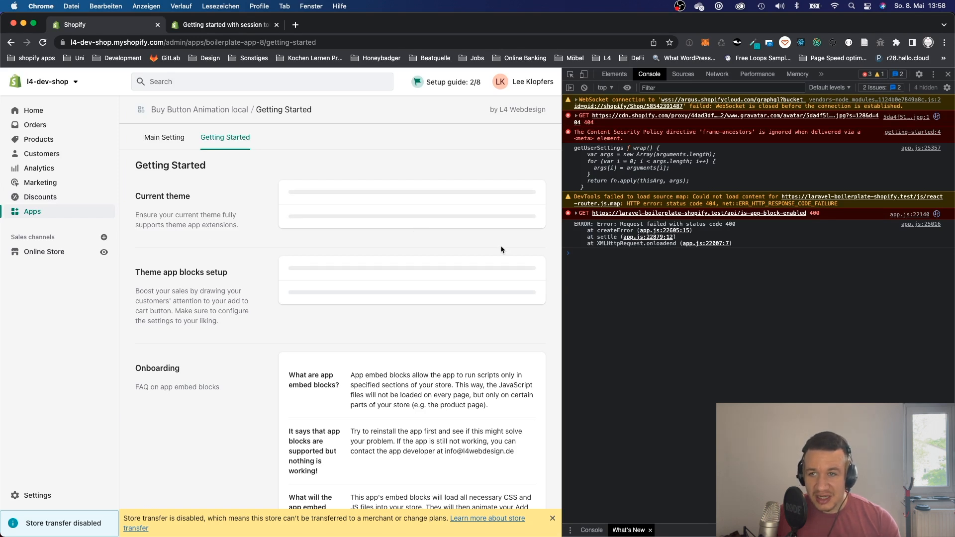
{"action": "mouse_move", "coordinate": [189, 215]}
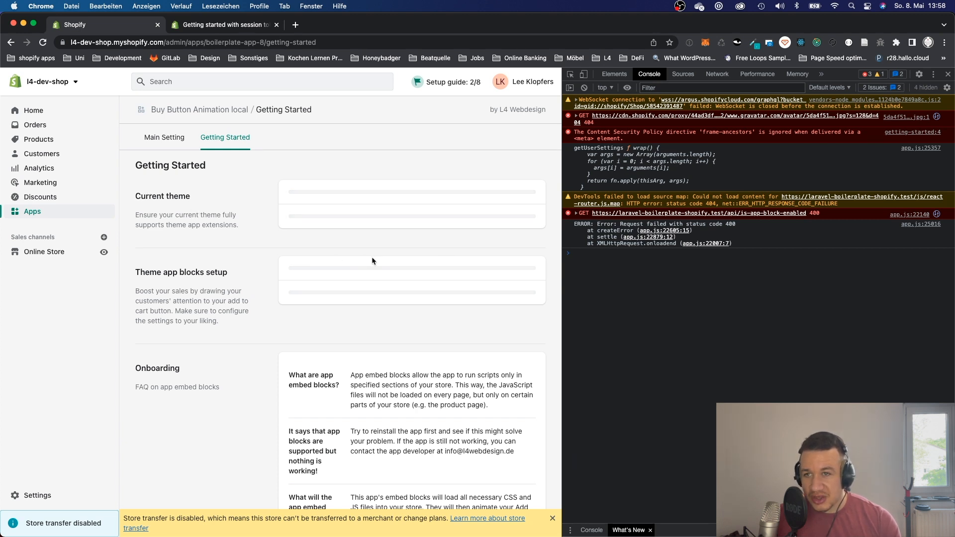
- Inspect the Getting Started page's network requests and console messages in DevTools
{"action": "double_click", "coordinate": [169, 273]}
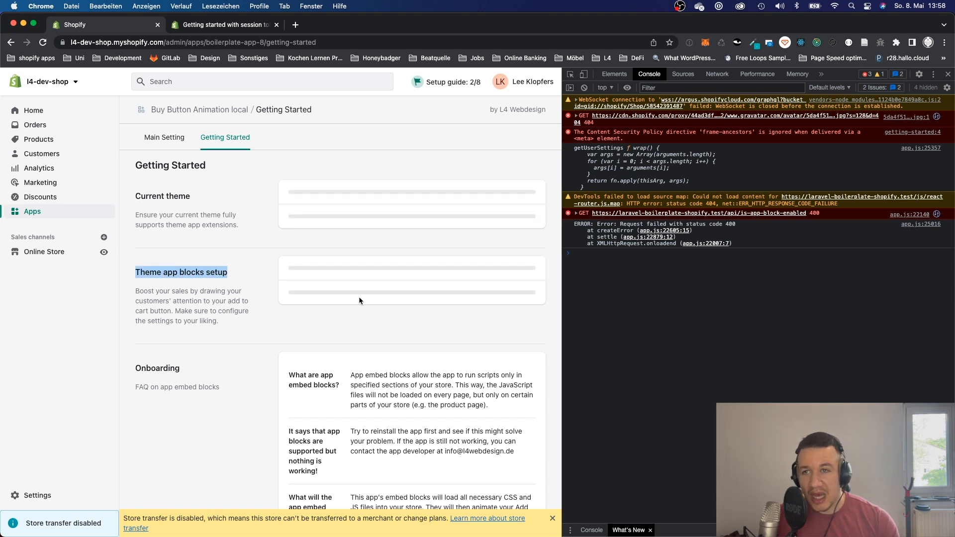
{"action": "mouse_move", "coordinate": [737, 256]}
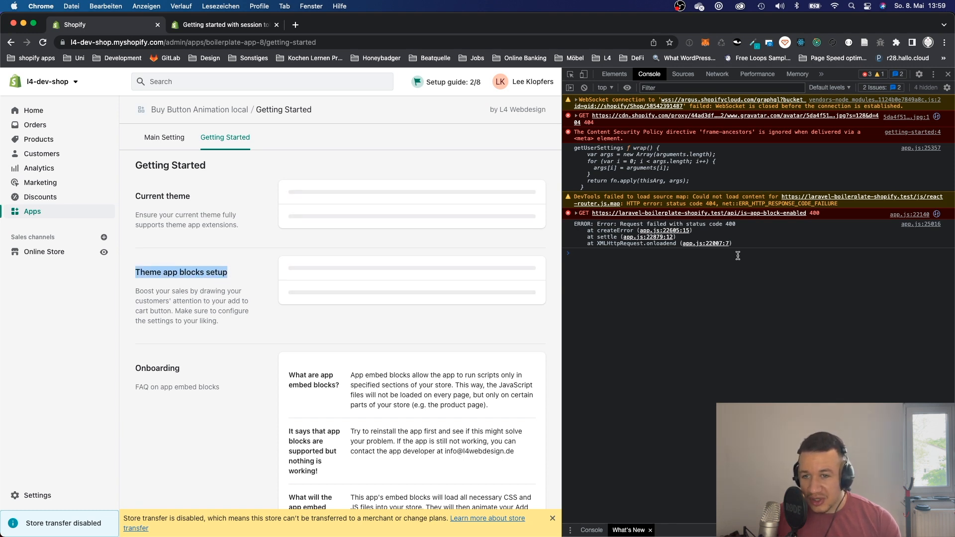
{"action": "mouse_move", "coordinate": [664, 256]}
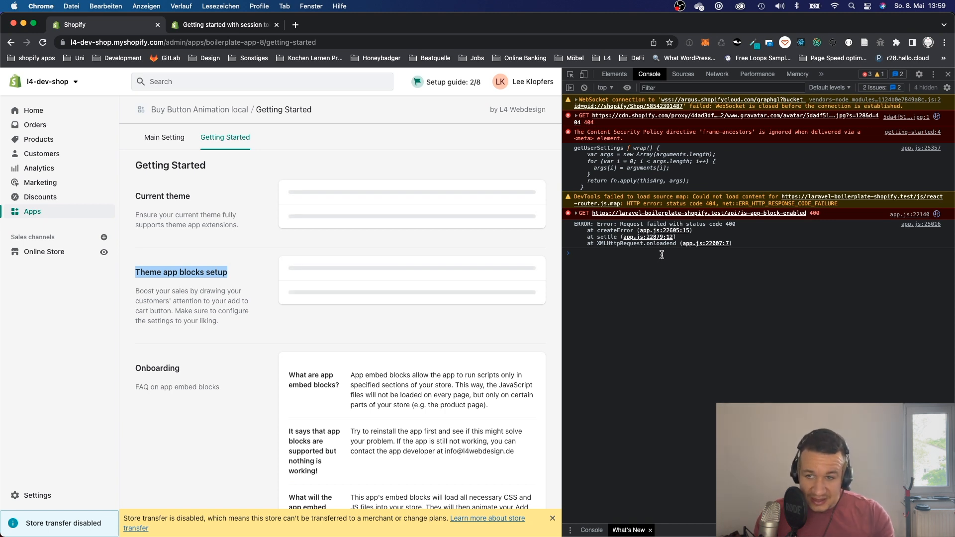
{"action": "mouse_move", "coordinate": [663, 256]}
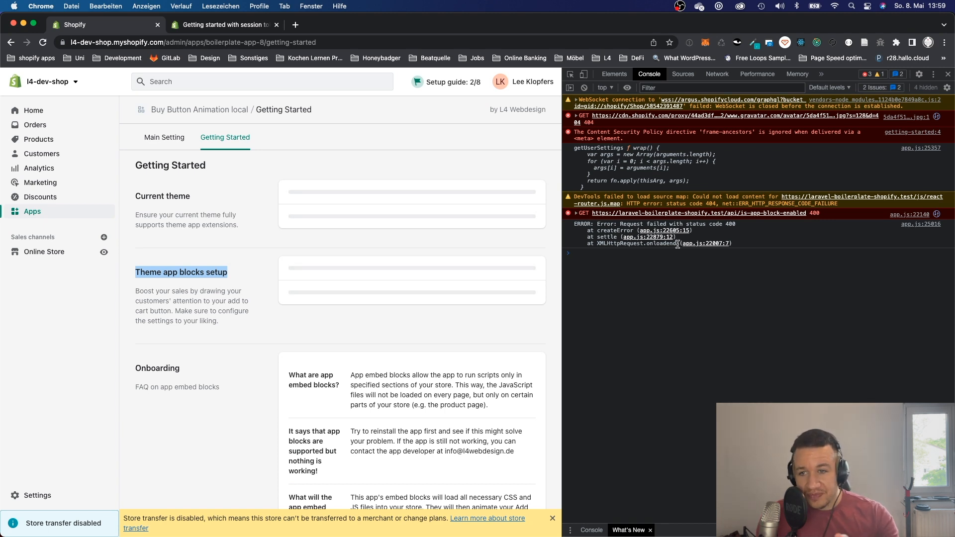
{"action": "mouse_move", "coordinate": [717, 74]}
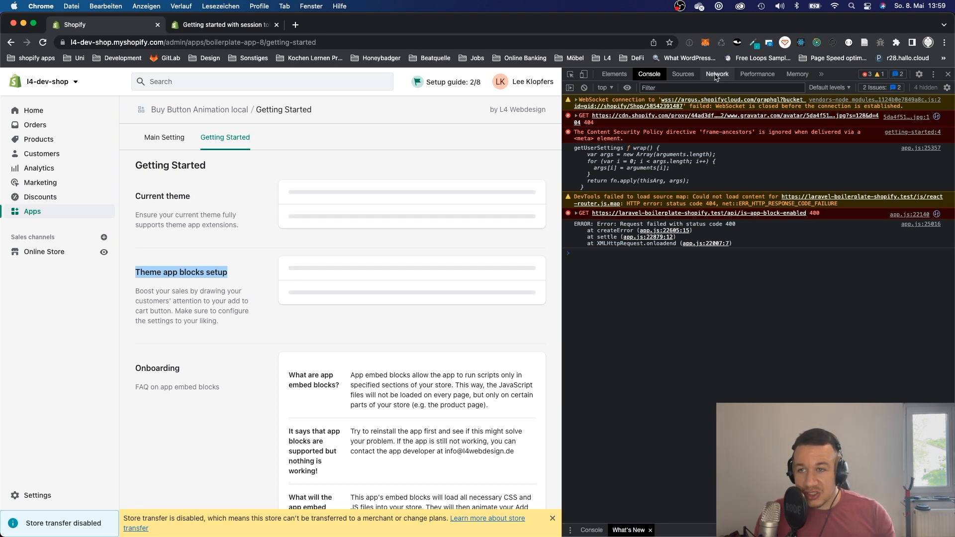
{"action": "left_click", "coordinate": [717, 73]}
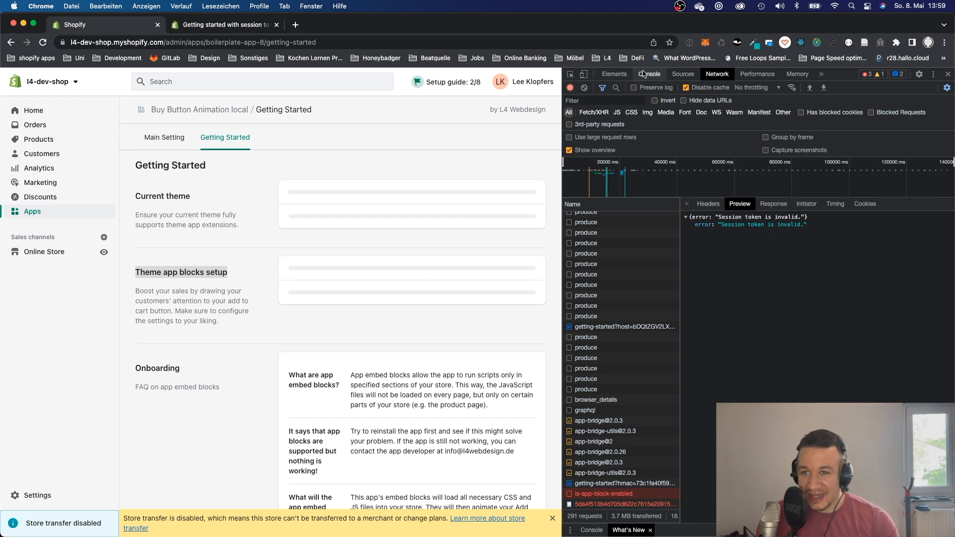
{"action": "left_click", "coordinate": [648, 74]}
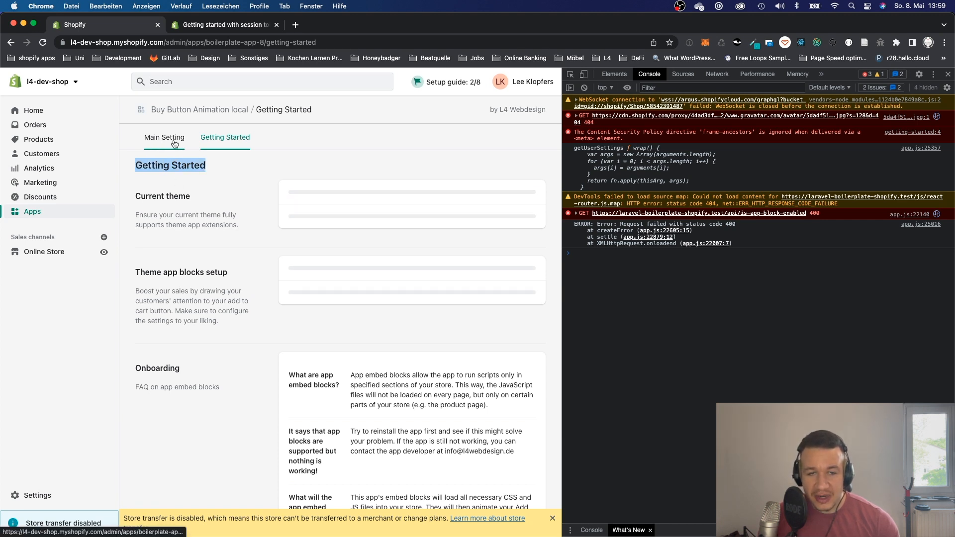
- Visit the app's Main Settings page, look through the animation list, and return to Getting Started
{"action": "left_click", "coordinate": [163, 137]}
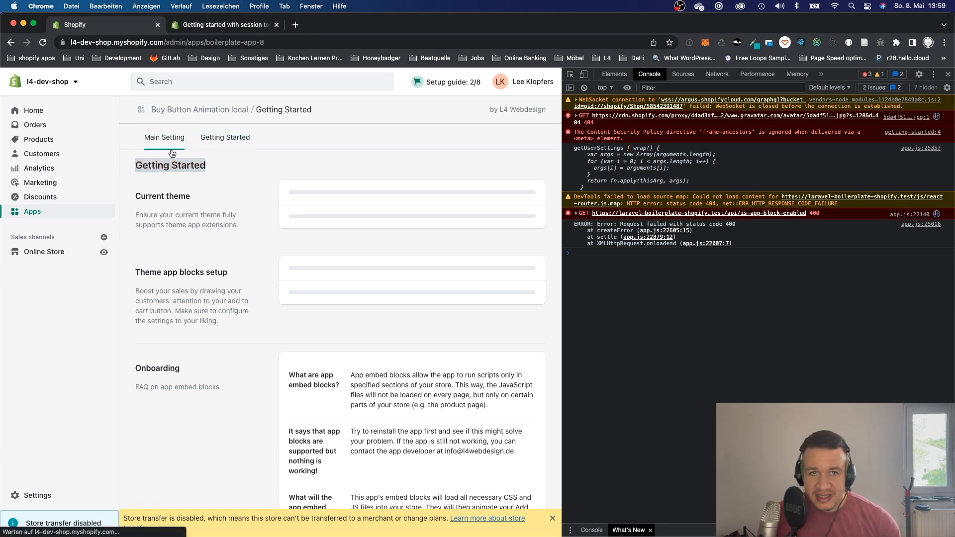
{"action": "left_click", "coordinate": [164, 136]}
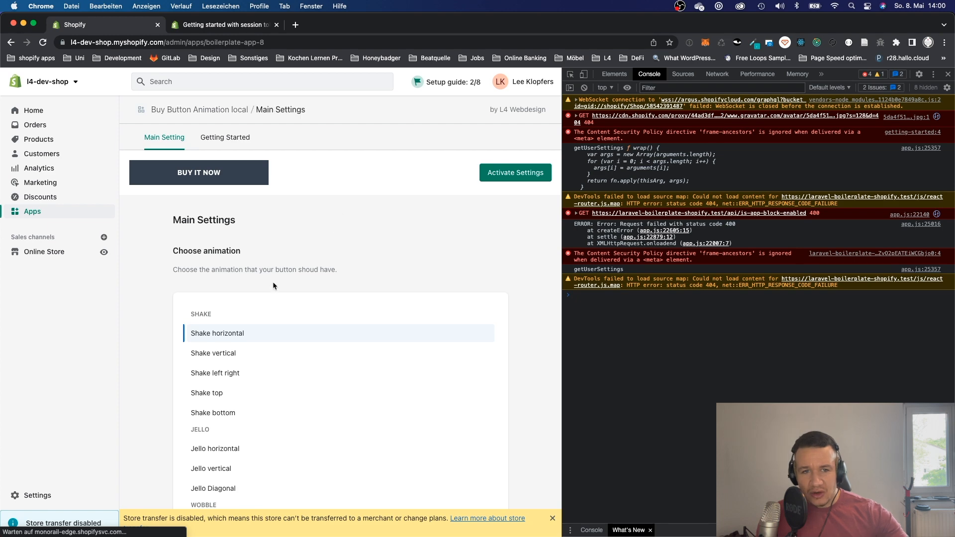
{"action": "scroll", "scroll_direction": "down", "scroll_amount": 3}
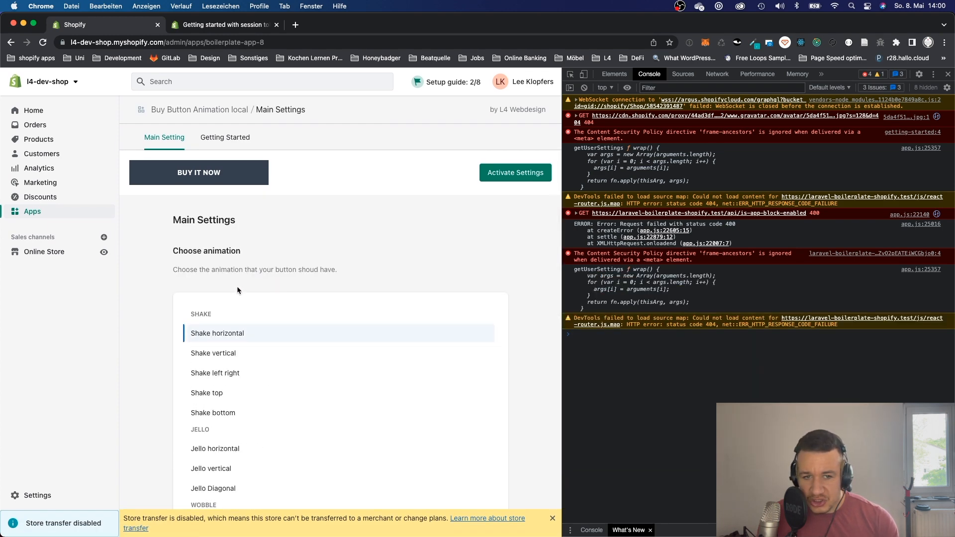
{"action": "scroll", "scroll_direction": "down", "scroll_amount": 3}
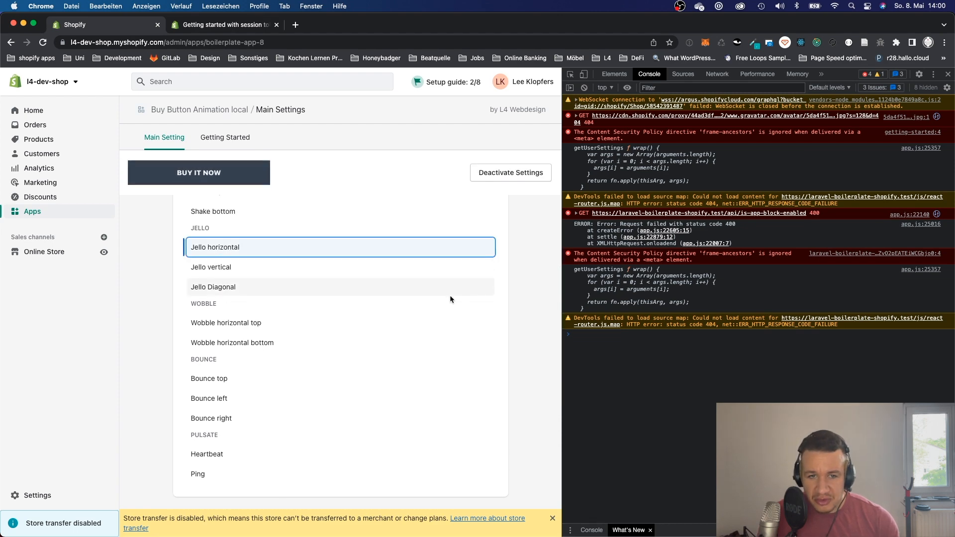
{"action": "scroll", "scroll_direction": "up", "scroll_amount": 3}
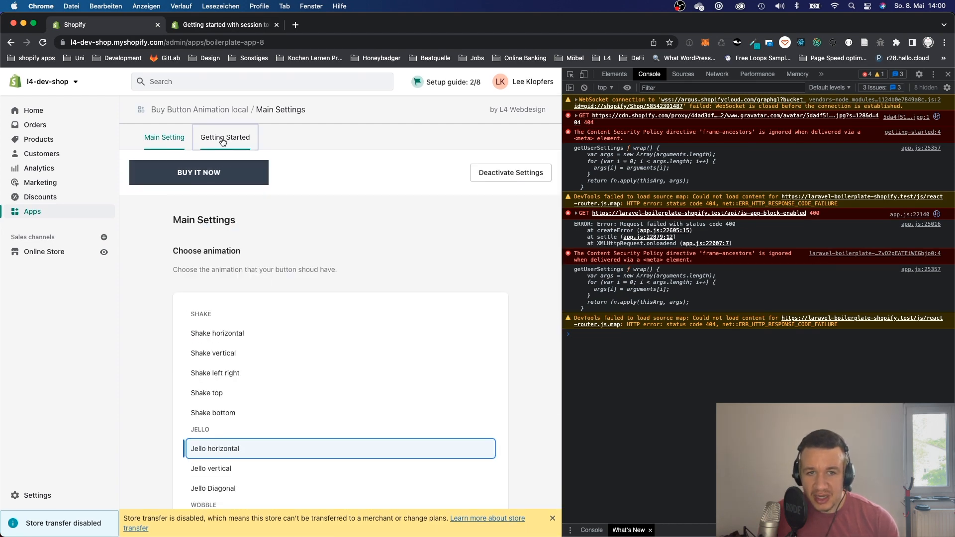
{"action": "left_click", "coordinate": [225, 138]}
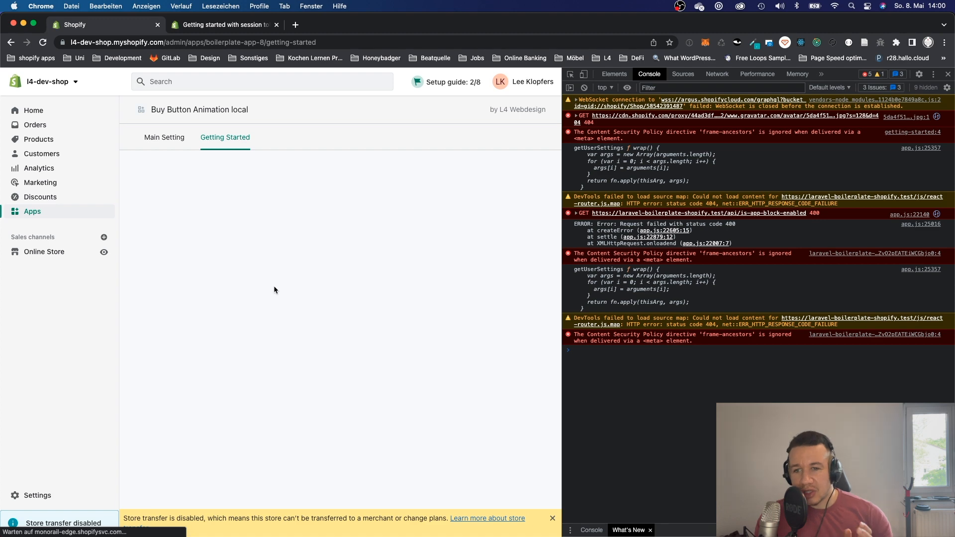
- Check the failed is-app-block-enabled request in the Network log, then switch to the session token docs
{"action": "left_click", "coordinate": [225, 137]}
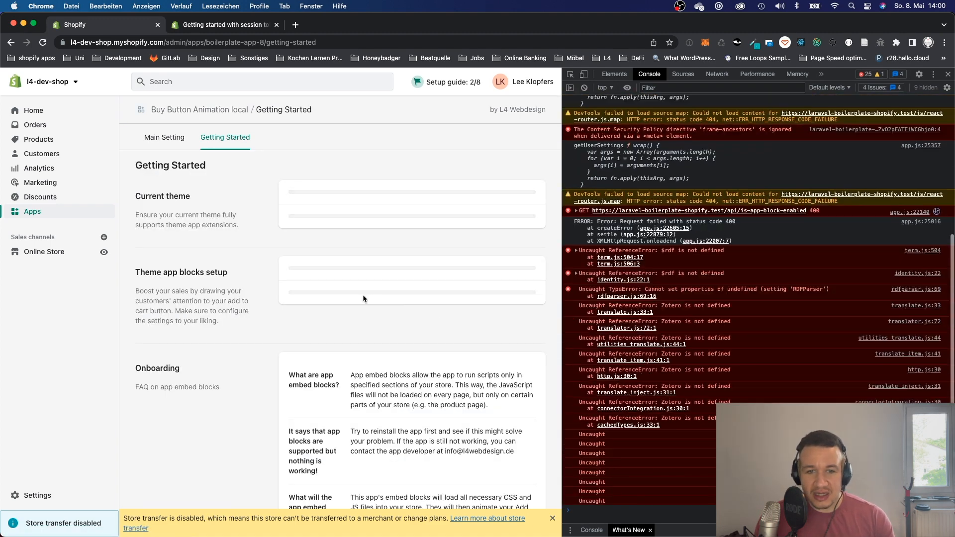
{"action": "scroll", "scroll_direction": "down", "scroll_amount": 3}
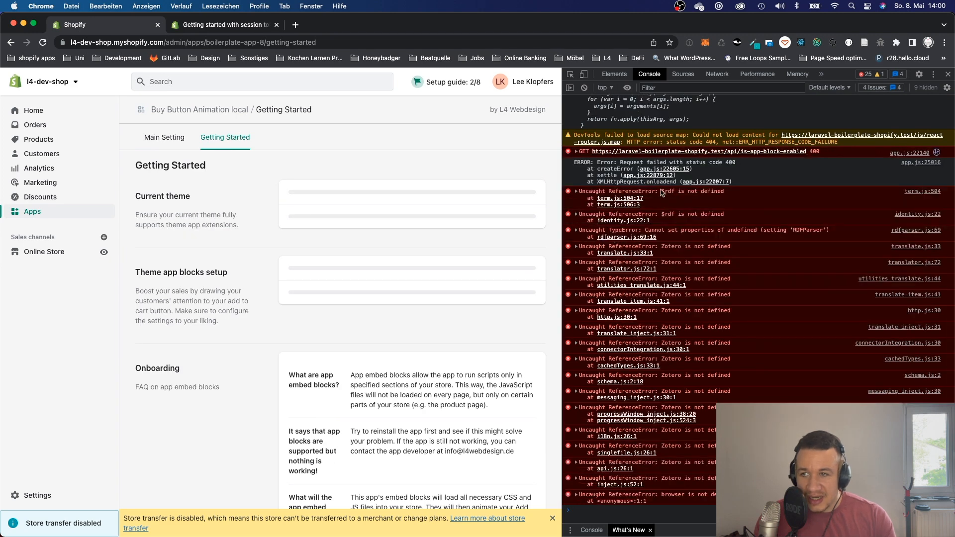
{"action": "scroll", "scroll_direction": "up", "scroll_amount": 3}
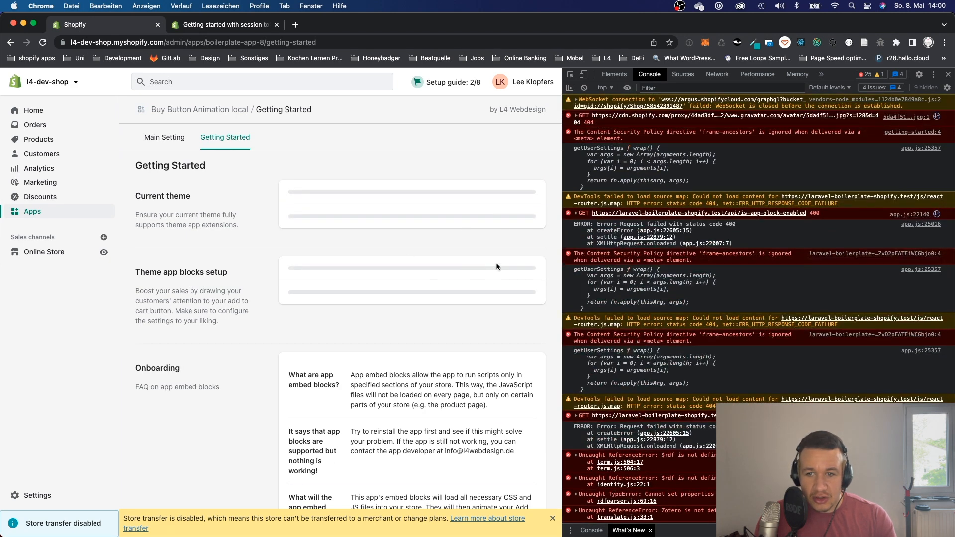
{"action": "mouse_move", "coordinate": [407, 267]}
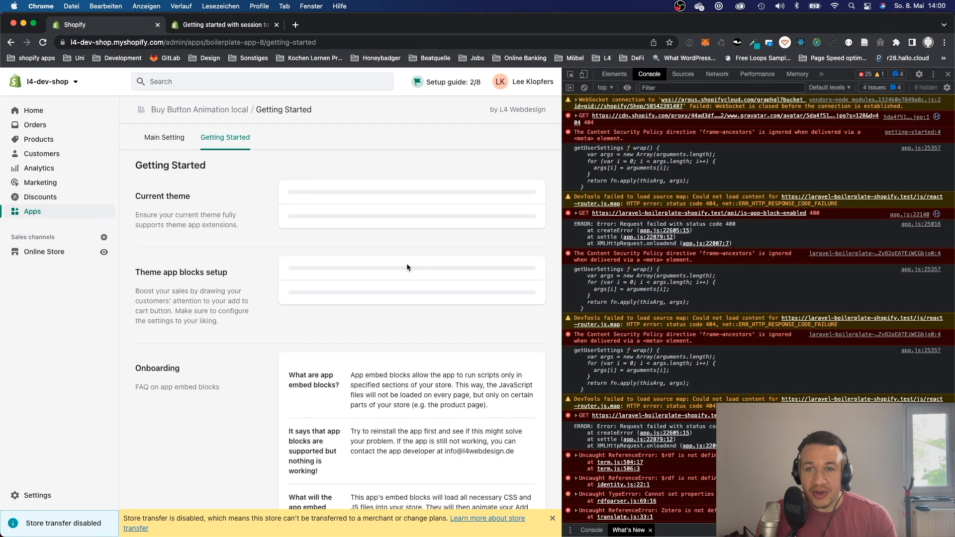
{"action": "mouse_move", "coordinate": [513, 258]}
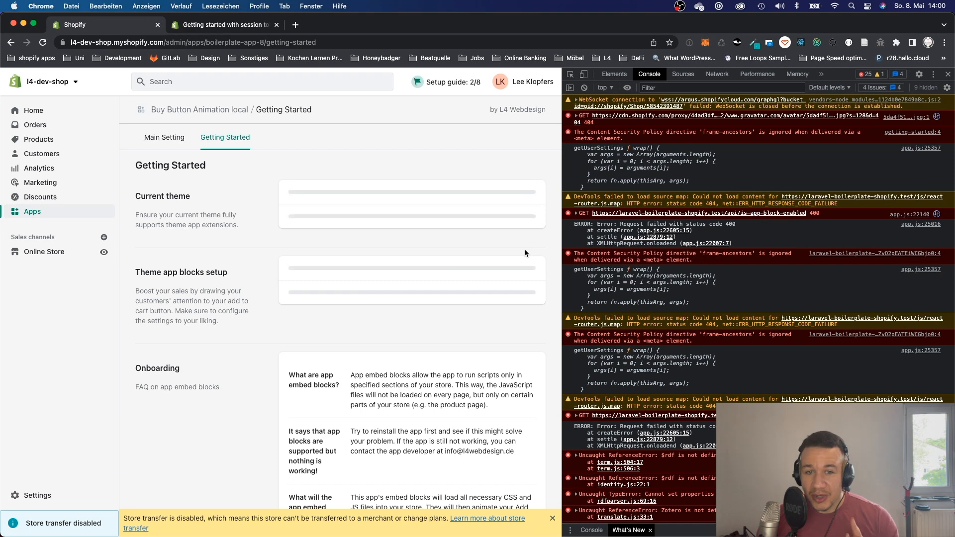
{"action": "left_click", "coordinate": [716, 73]}
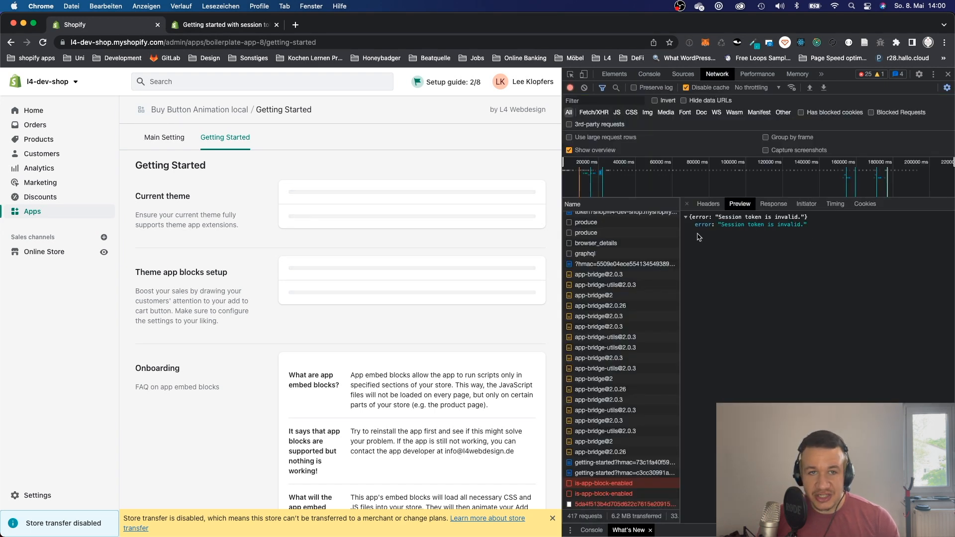
{"action": "left_click", "coordinate": [222, 24]}
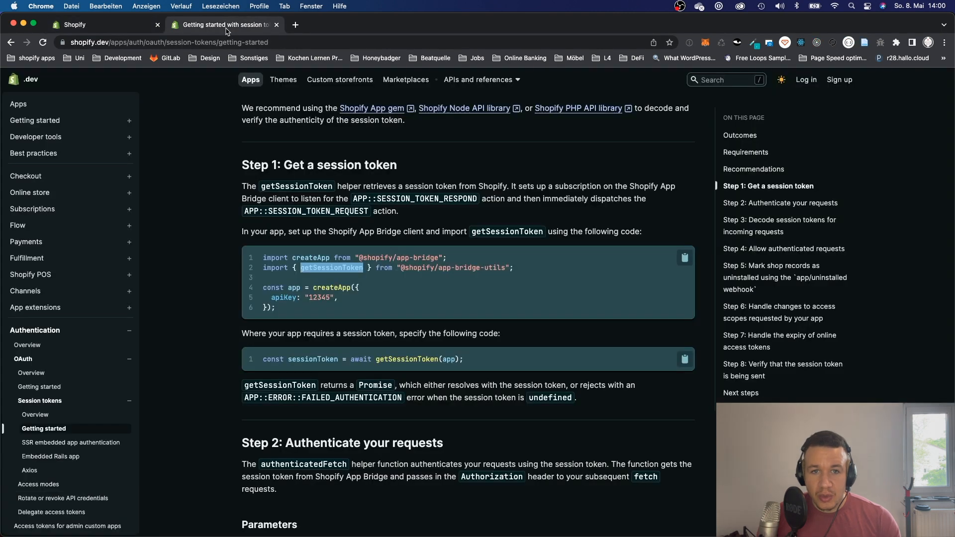
{"action": "scroll", "scroll_direction": "up", "scroll_amount": 3}
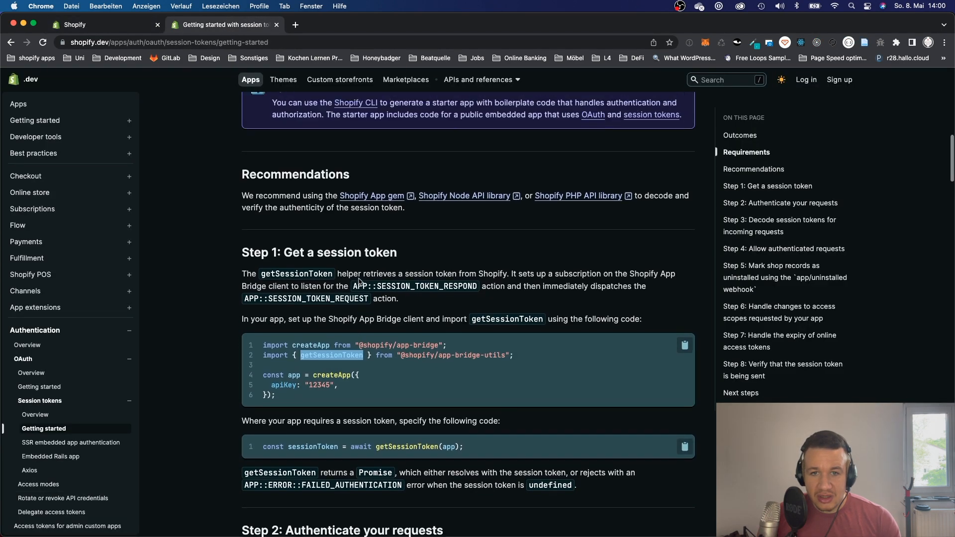
{"action": "scroll", "scroll_direction": "down", "scroll_amount": 3}
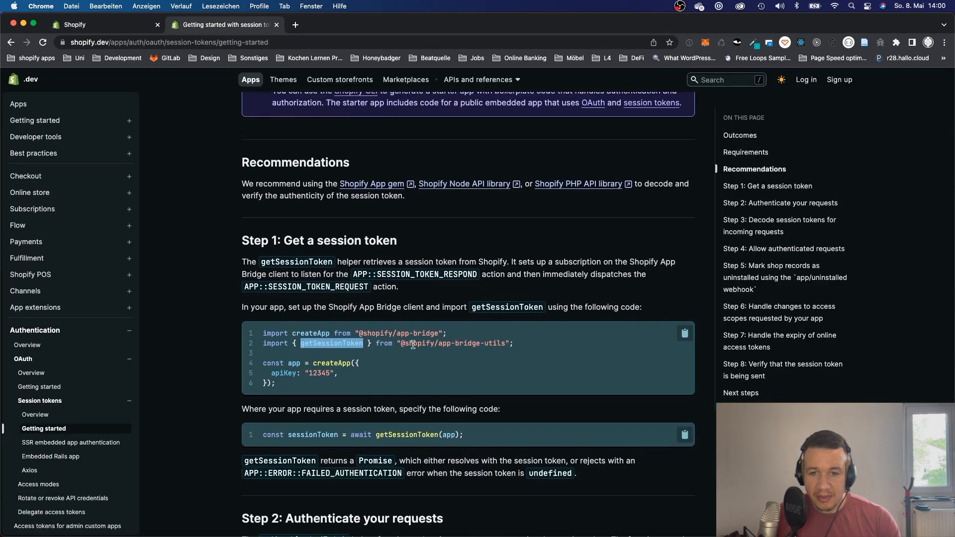
{"action": "scroll", "scroll_direction": "down", "scroll_amount": 3}
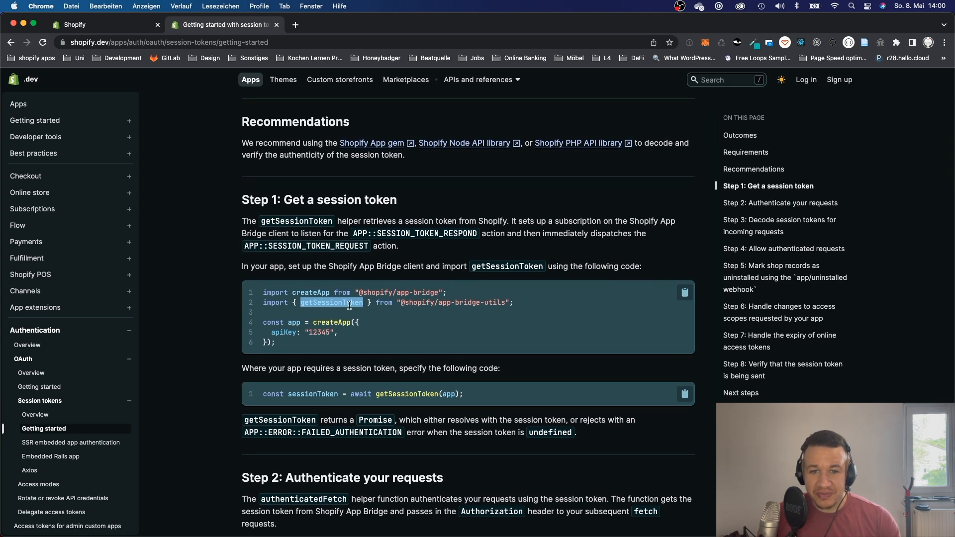
{"action": "mouse_move", "coordinate": [356, 310]}
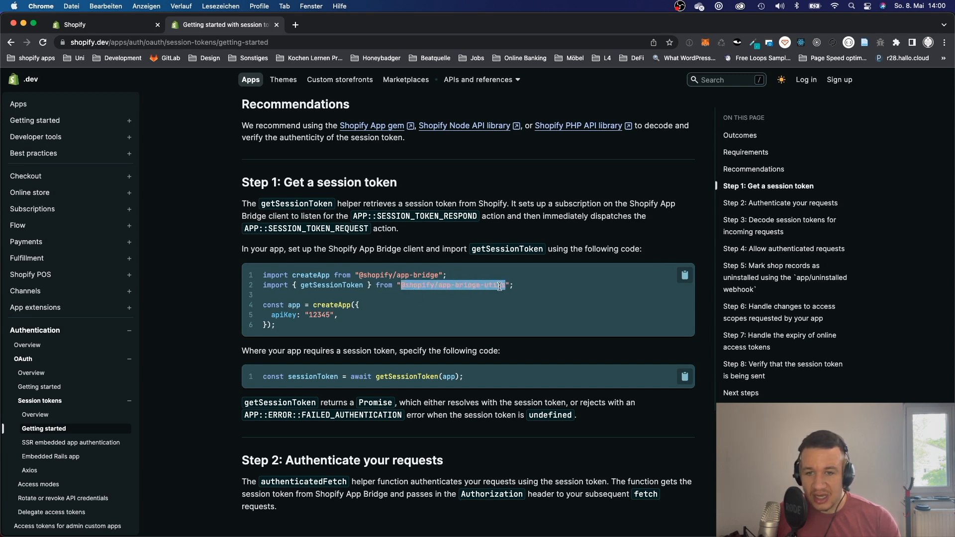
{"action": "mouse_move", "coordinate": [424, 292]}
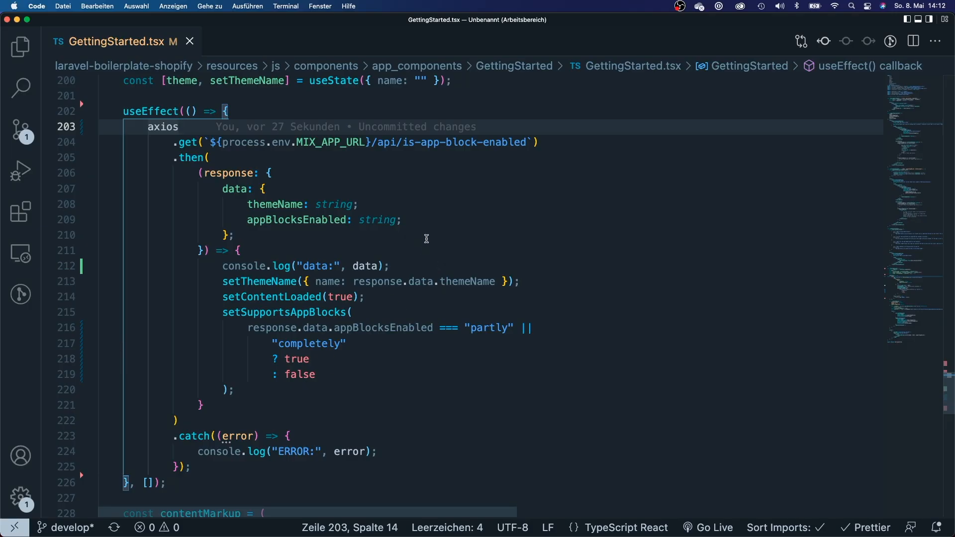
{"action": "scroll", "scroll_direction": "down", "scroll_amount": 3}
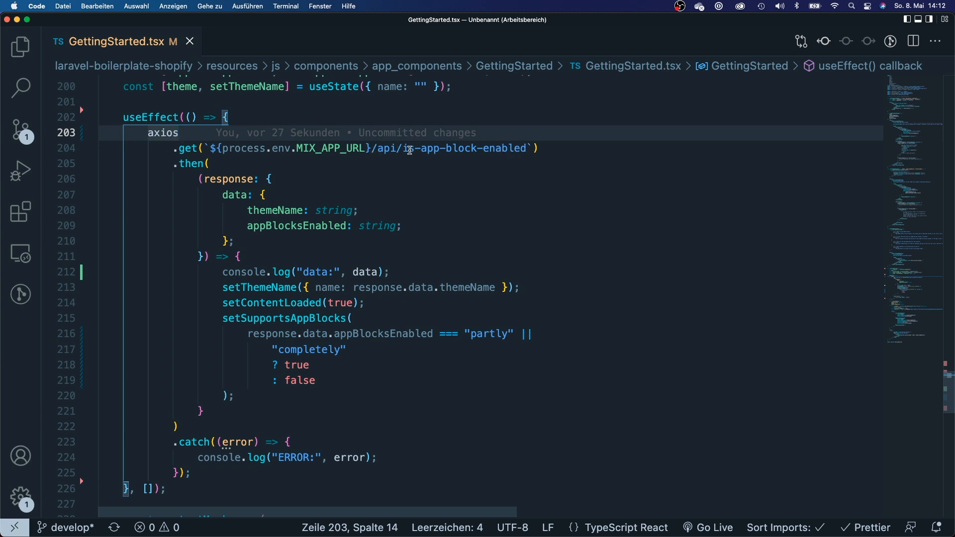
{"action": "mouse_move", "coordinate": [315, 232]}
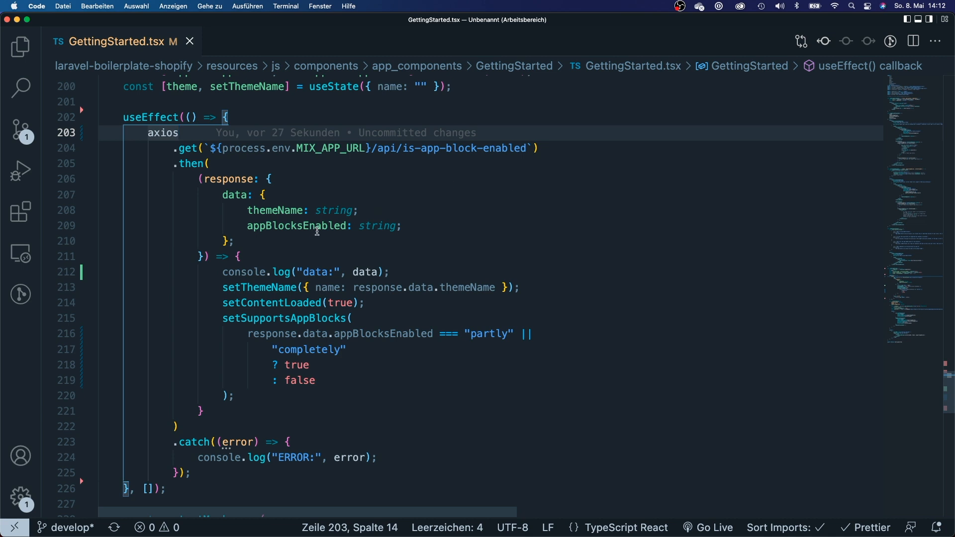
{"action": "mouse_move", "coordinate": [276, 210]}
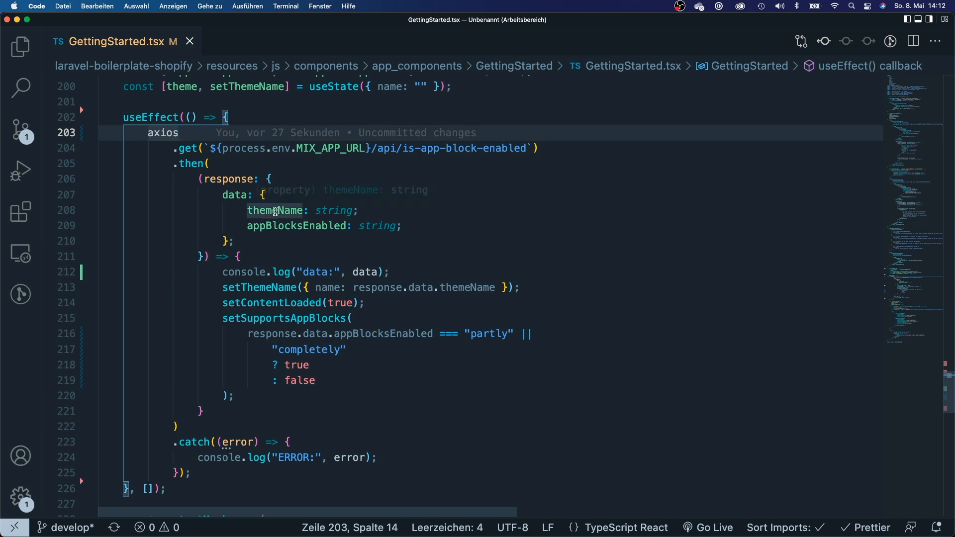
{"action": "mouse_move", "coordinate": [308, 225]}
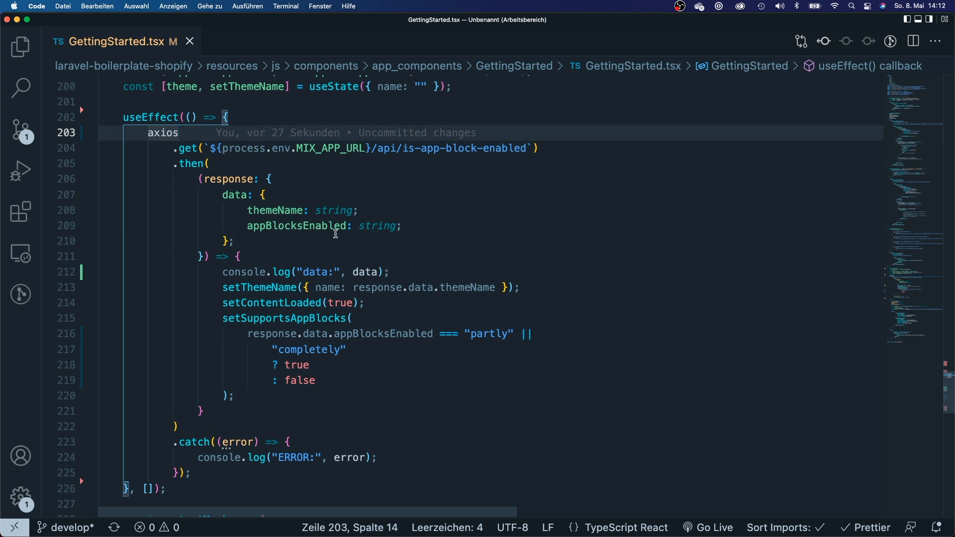
{"action": "mouse_move", "coordinate": [247, 477]}
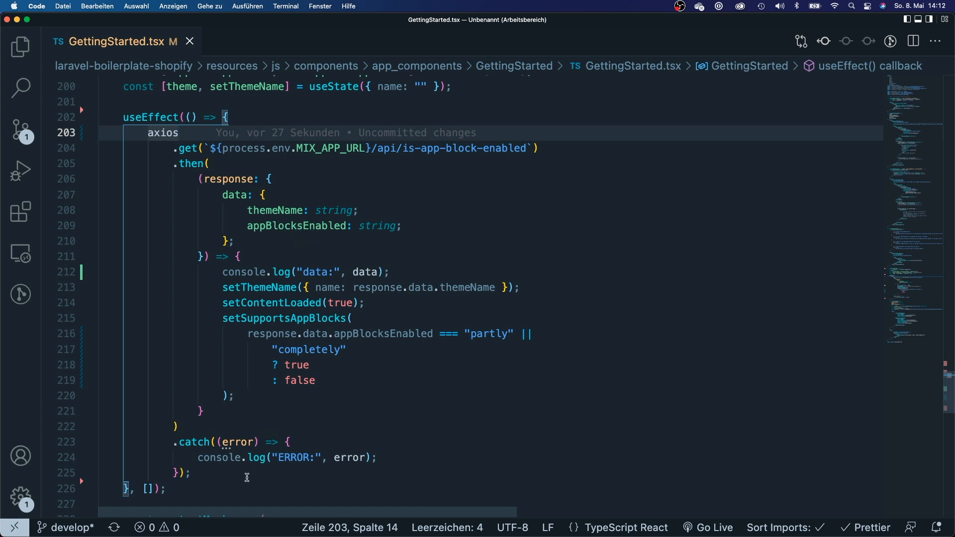
{"action": "mouse_move", "coordinate": [411, 453]}
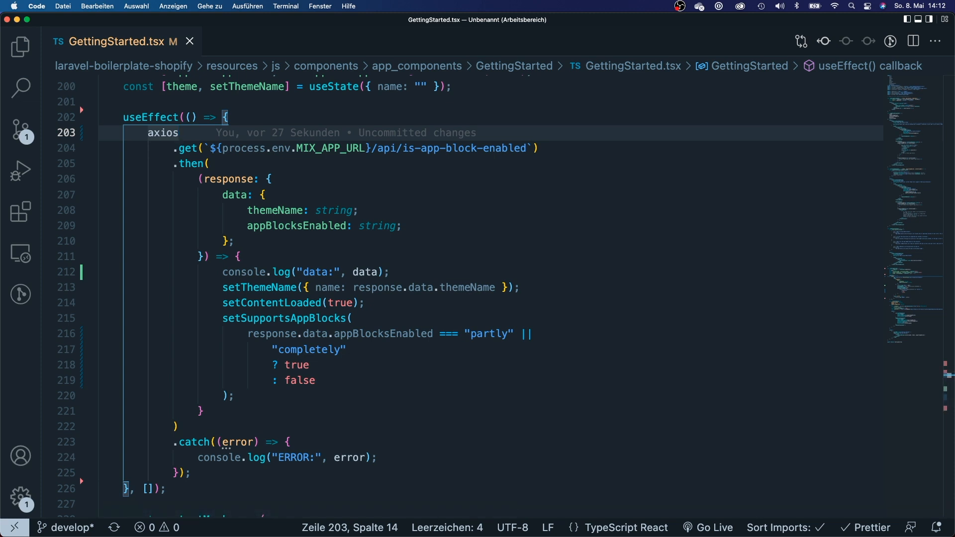
{"action": "scroll", "scroll_direction": "up", "scroll_amount": 3}
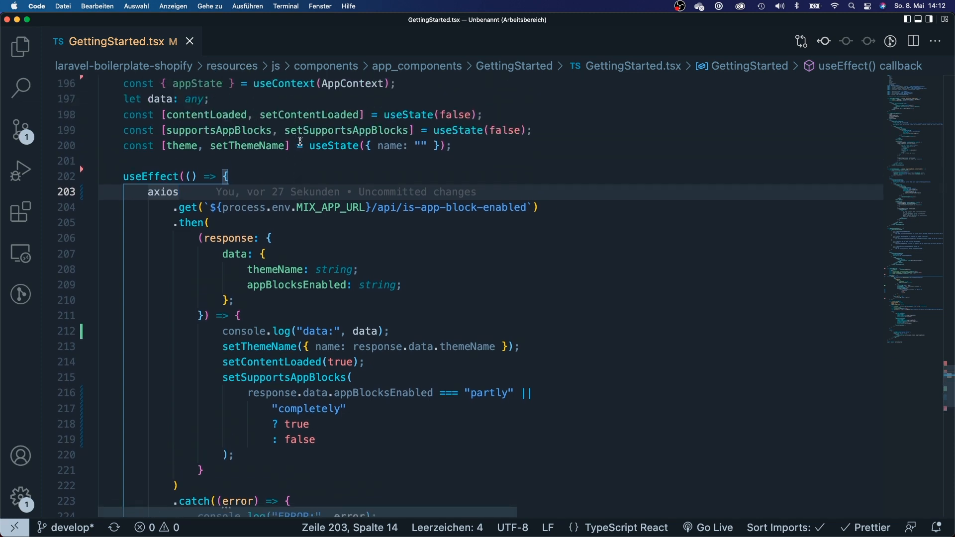
{"action": "scroll", "scroll_direction": "up", "scroll_amount": 3}
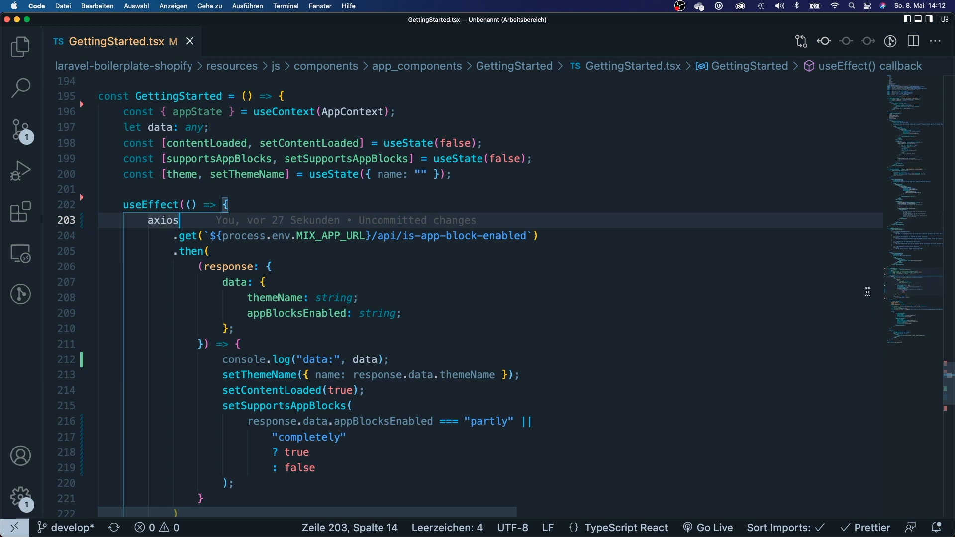
{"action": "mouse_move", "coordinate": [349, 97]}
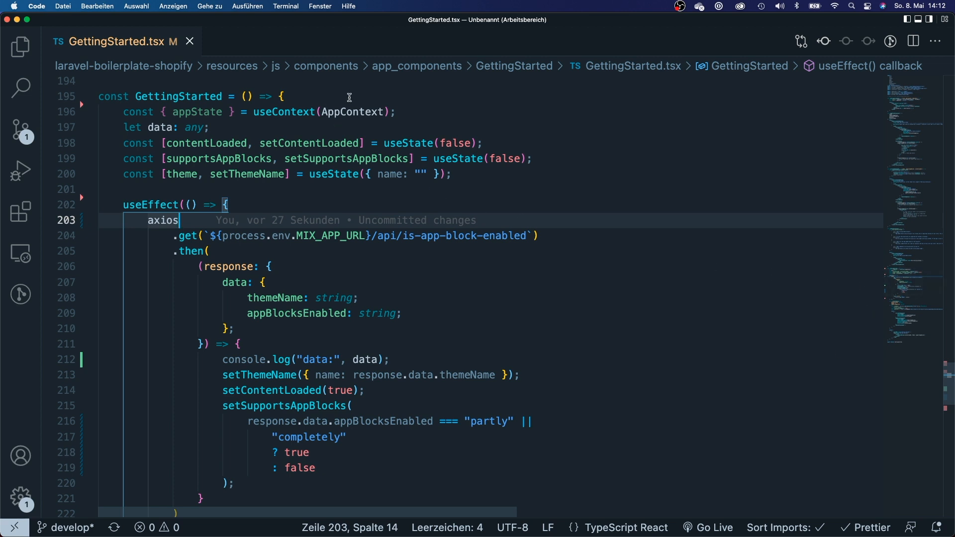
{"action": "mouse_move", "coordinate": [218, 256]}
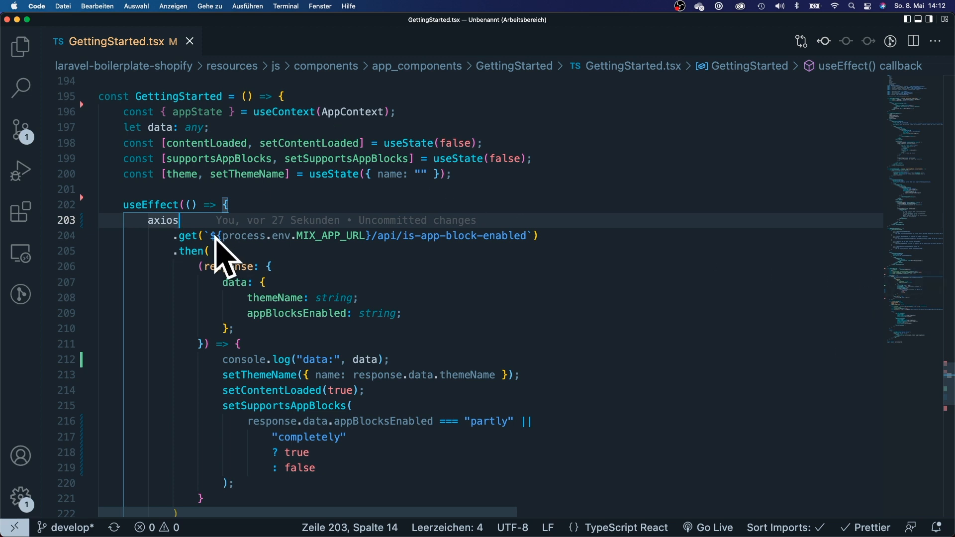
{"action": "mouse_move", "coordinate": [408, 112]}
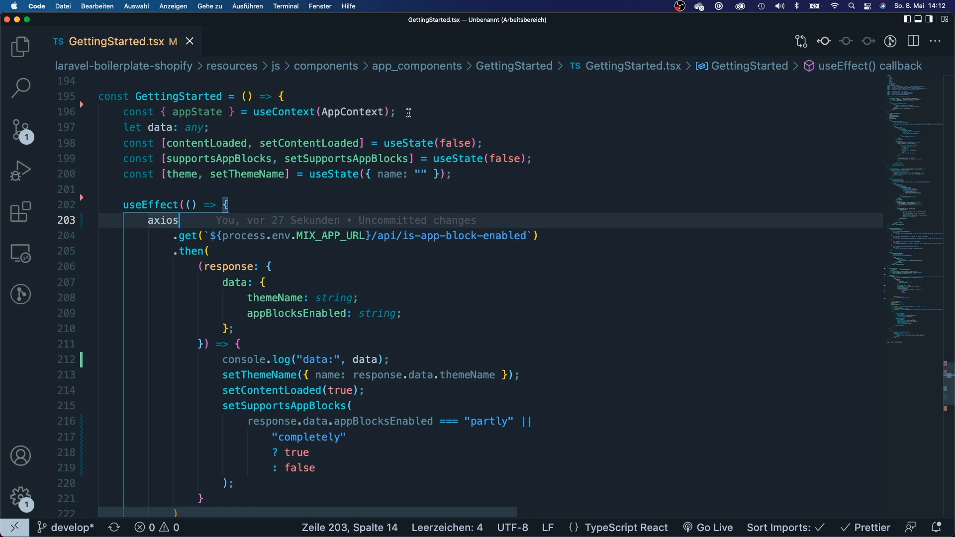
{"action": "mouse_move", "coordinate": [387, 98]}
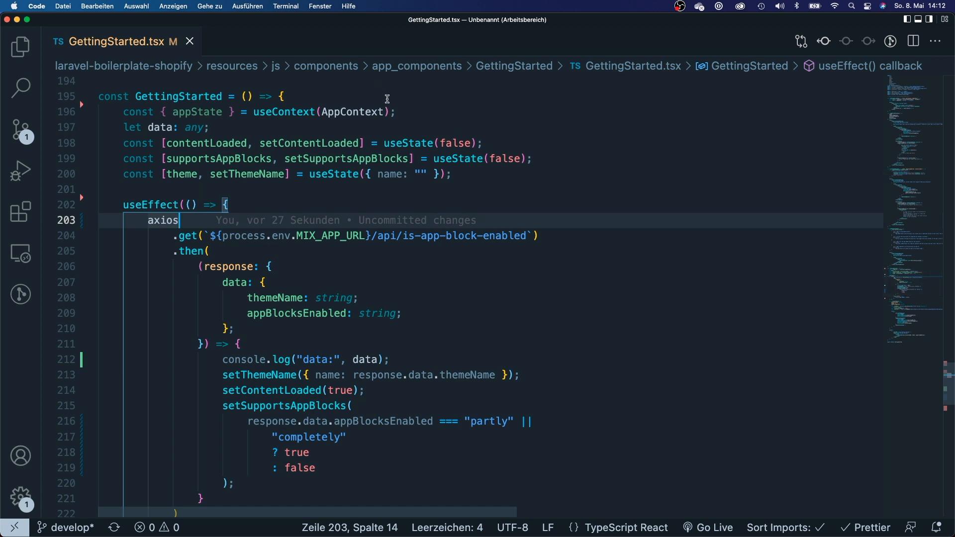
{"action": "left_click", "coordinate": [281, 97]}
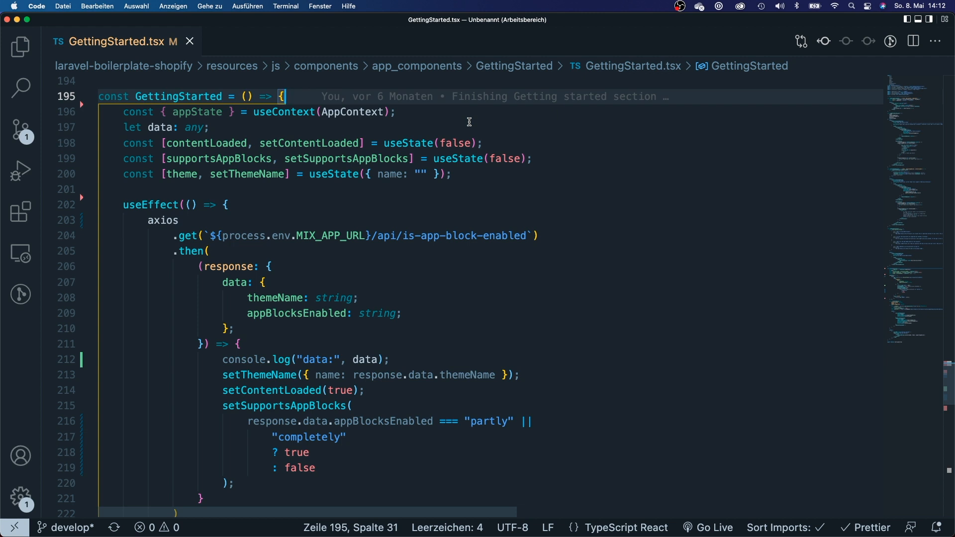
- Declare `const app = useAppBridge()` at the top of the GettingStarted component
{"action": "key", "text": "enter"}
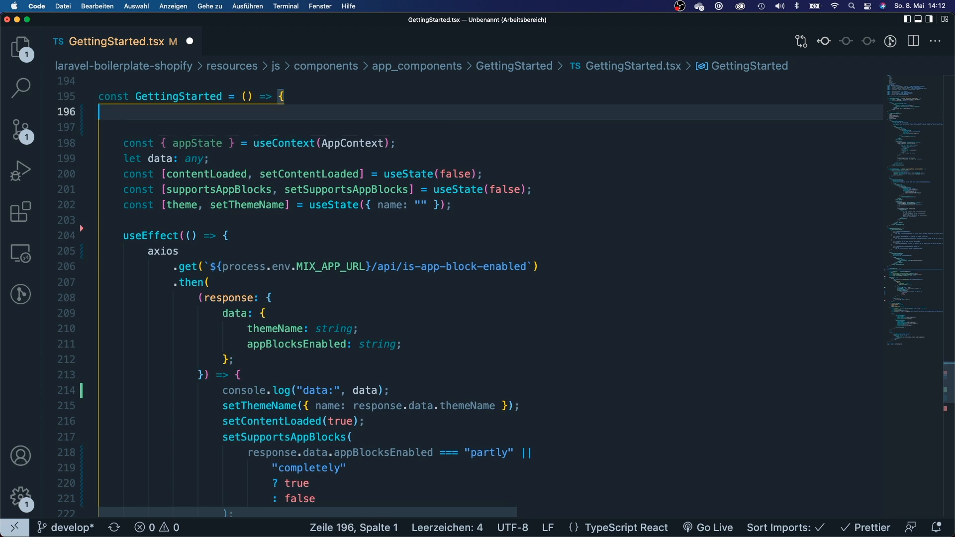
{"action": "type", "text": "const"}
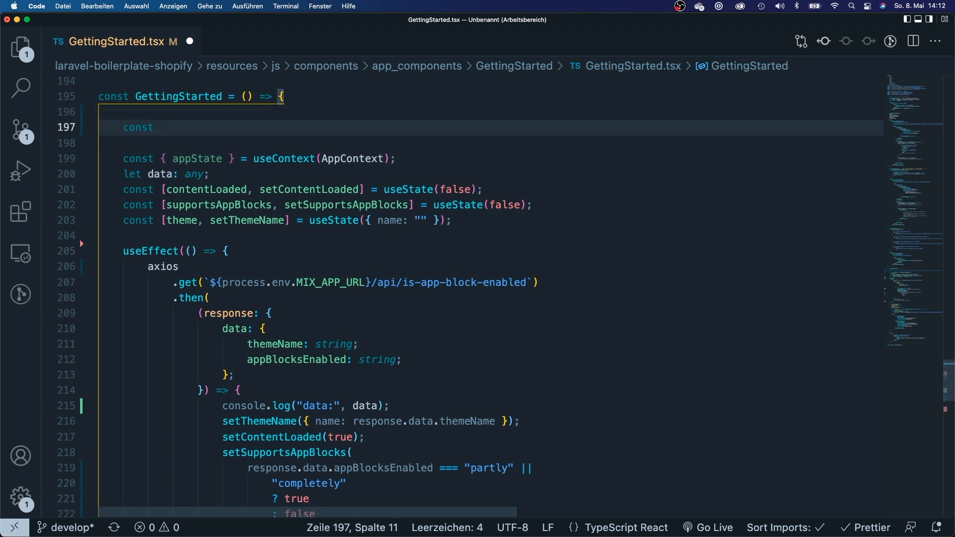
{"action": "type", "text": "app"}
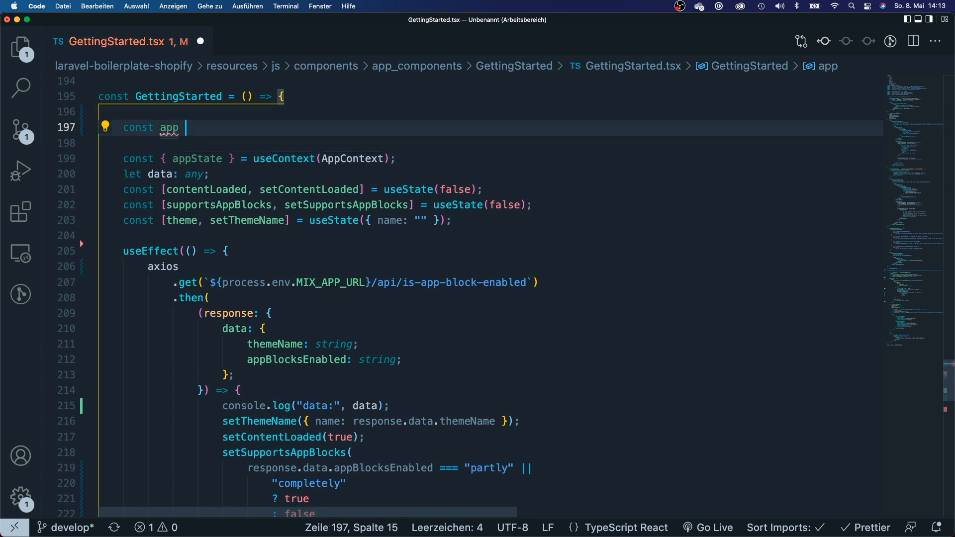
{"action": "type", "text": "= useAppBridge("}
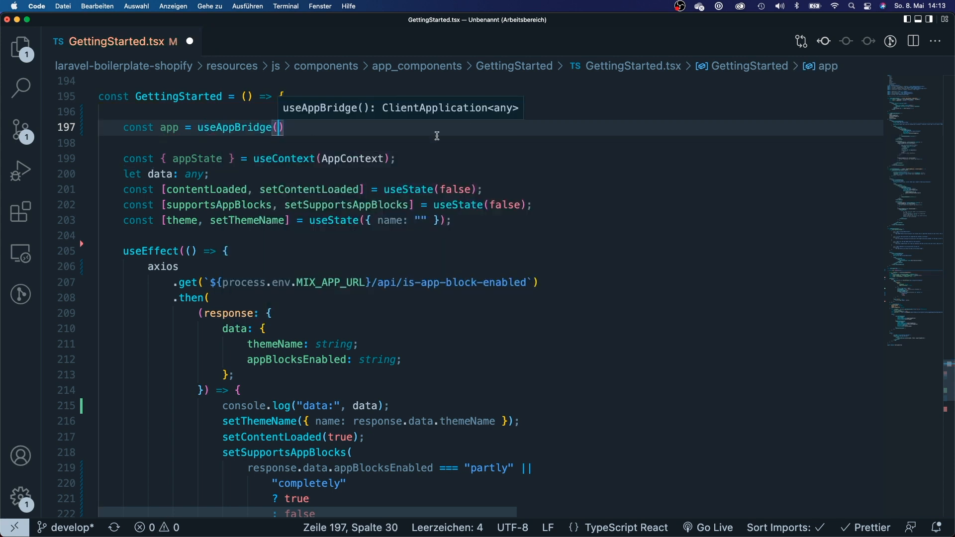
{"action": "mouse_move", "coordinate": [404, 268]}
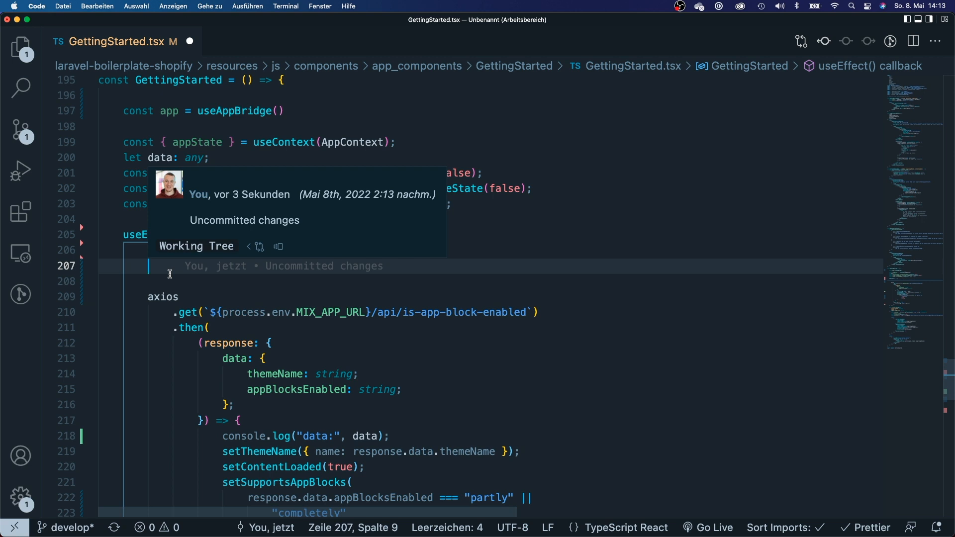
- Create `const instance = axios.create()` inside useEffect
{"action": "type", "text": "const"}
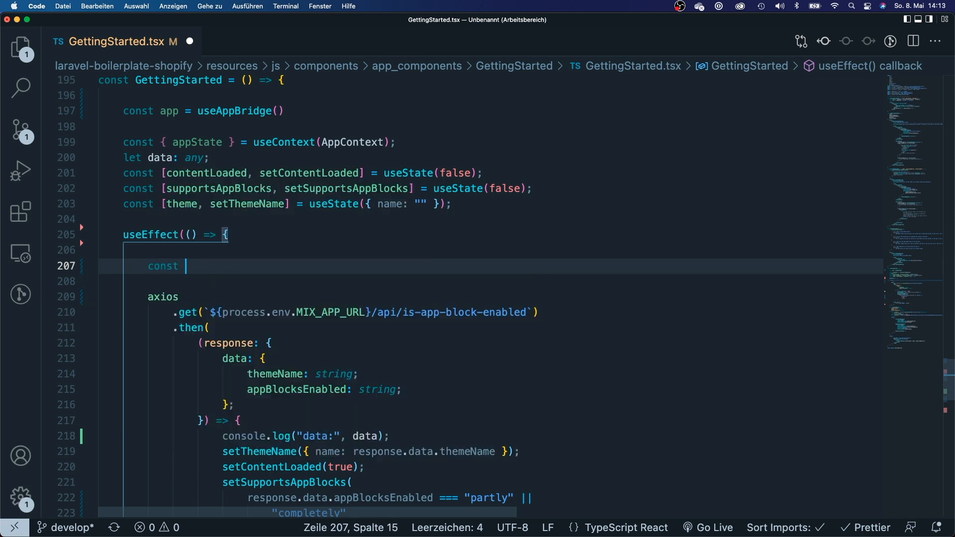
{"action": "type", "text": "instanc"}
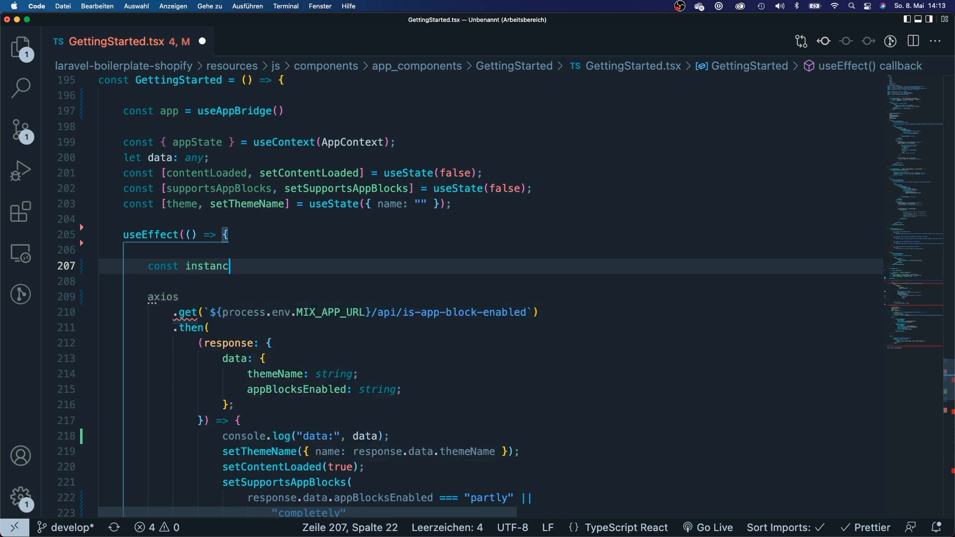
{"action": "type", "text": "e"}
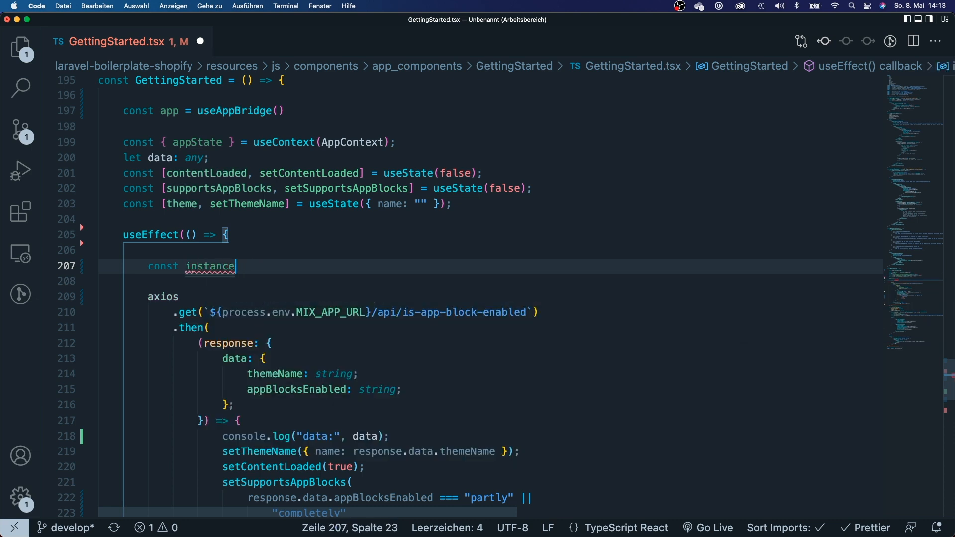
{"action": "type", "text": "= axios."}
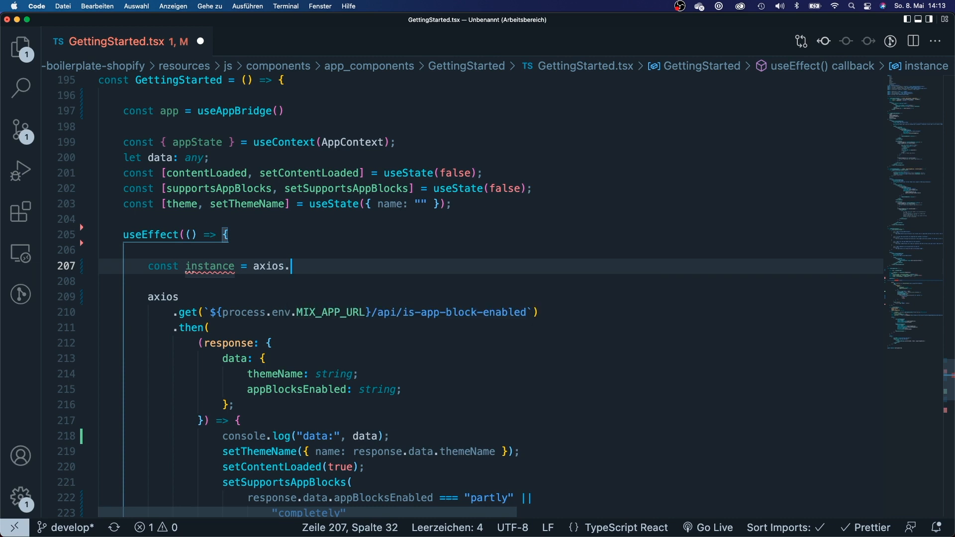
{"action": "type", "text": "create()"}
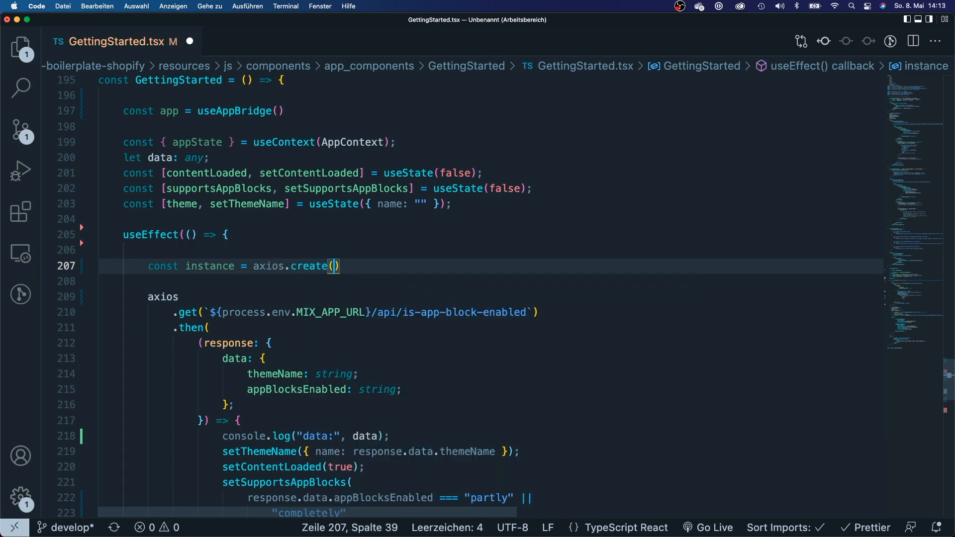
- Add a comment noting that all requests on this axios instance are intercepted
{"action": "type", "text": "// Inter"}
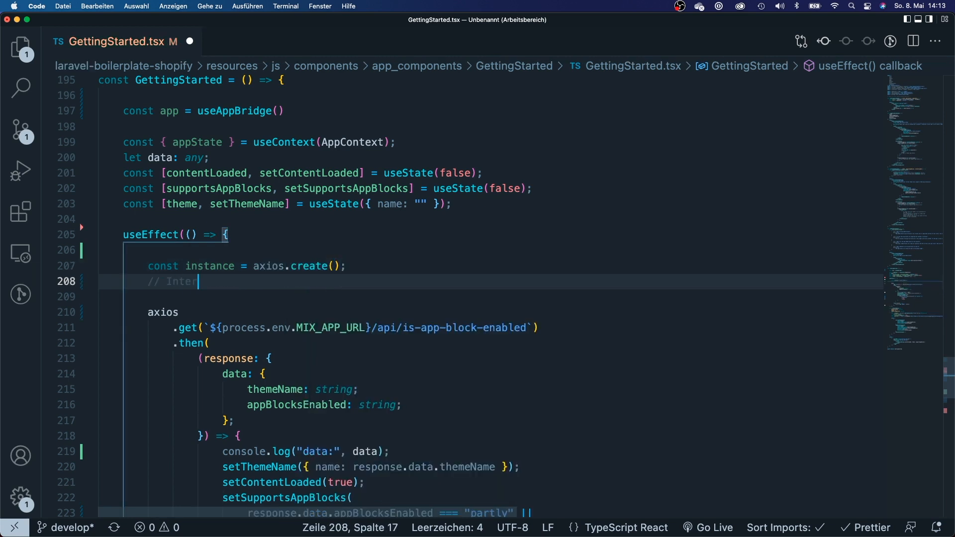
{"action": "type", "text": "cept all"}
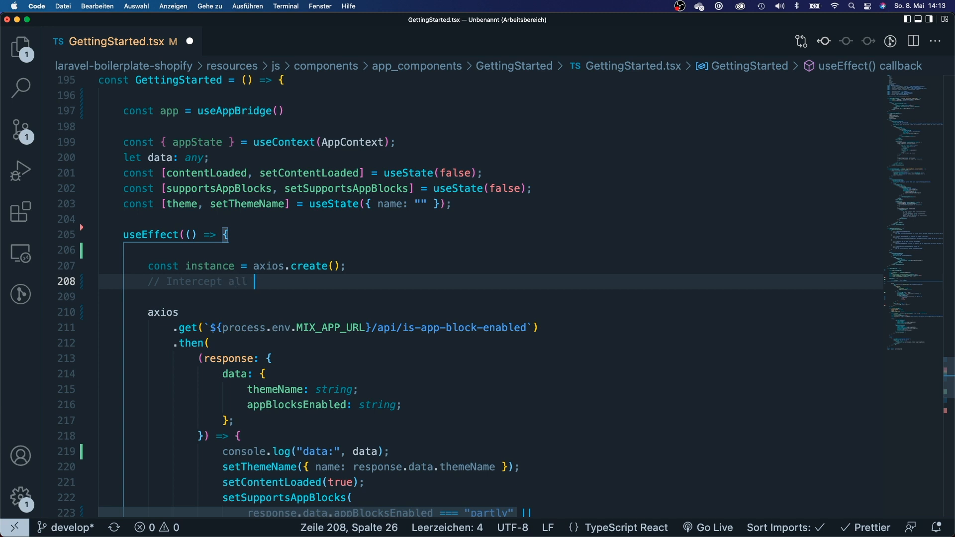
{"action": "type", "text": "request"}
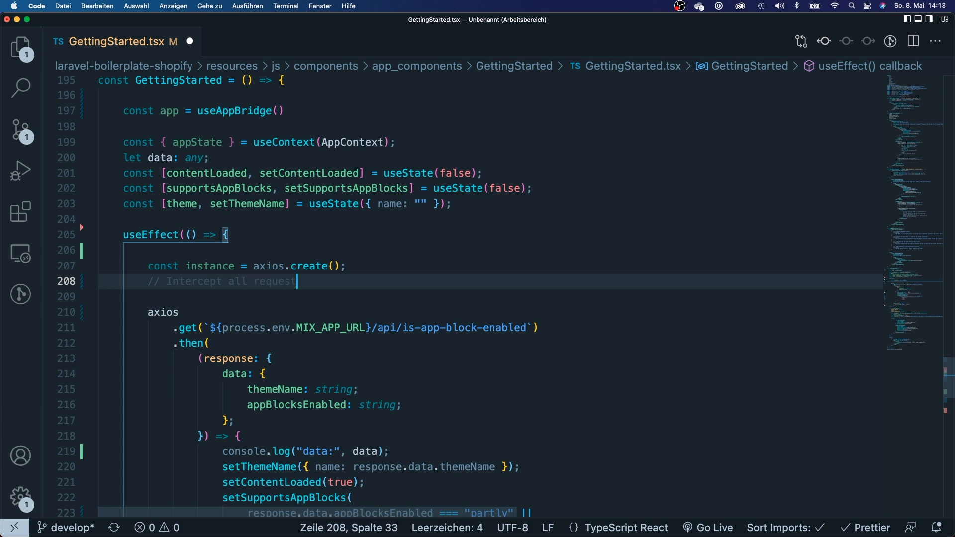
{"action": "type", "text": "s on this axios instance"}
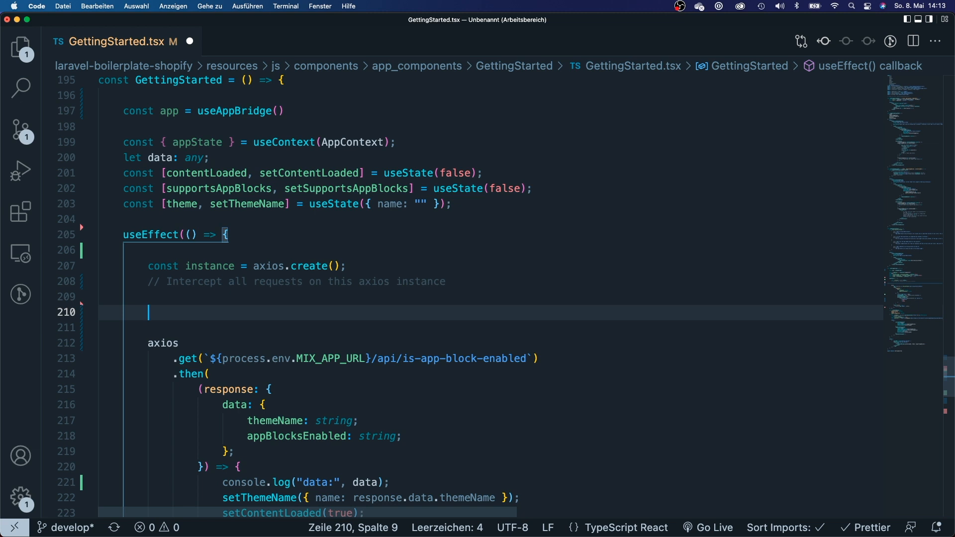
- Add `instance.interceptors.request.use(function (config) { ... })` after the comment
{"action": "type", "text": "instance."}
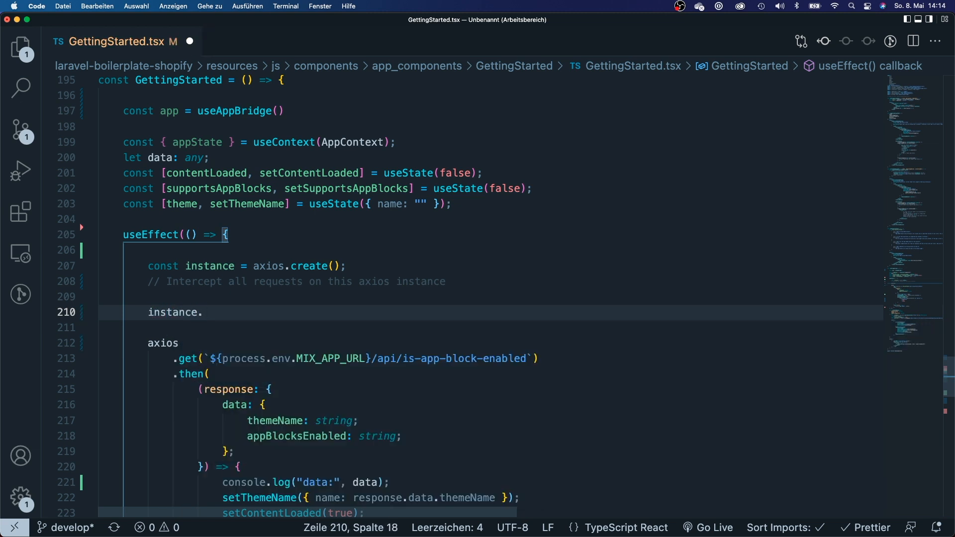
{"action": "type", "text": "inters"}
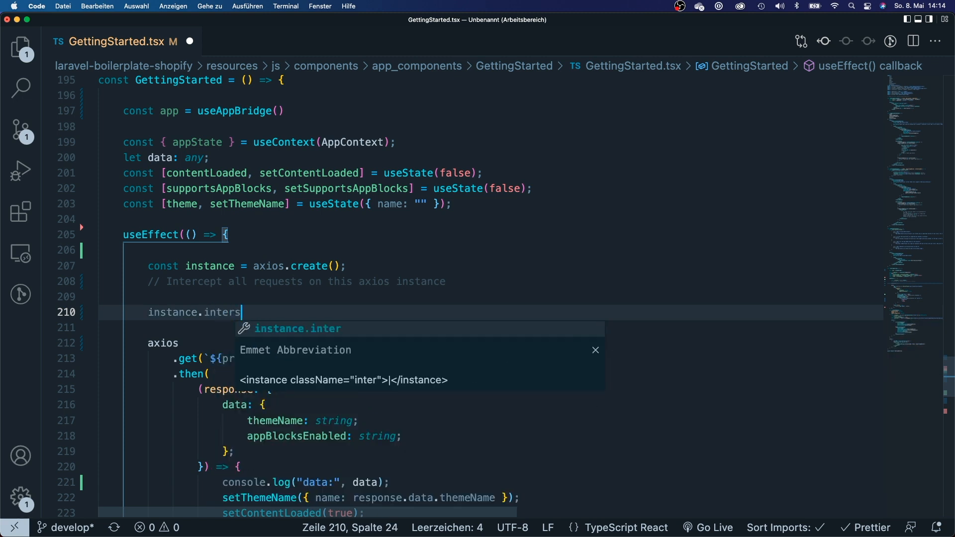
{"action": "type", "text": "ceptor"}
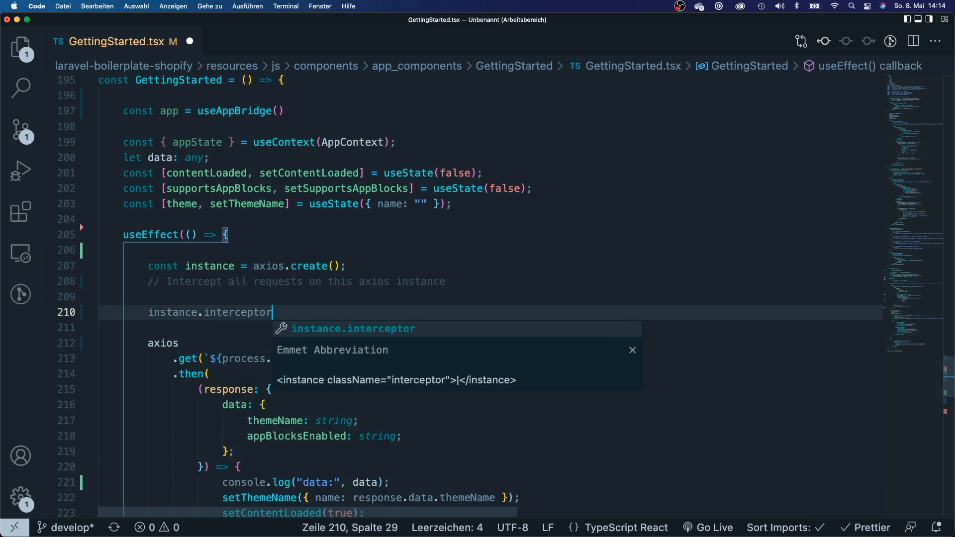
{"action": "type", "text": "s.reques"}
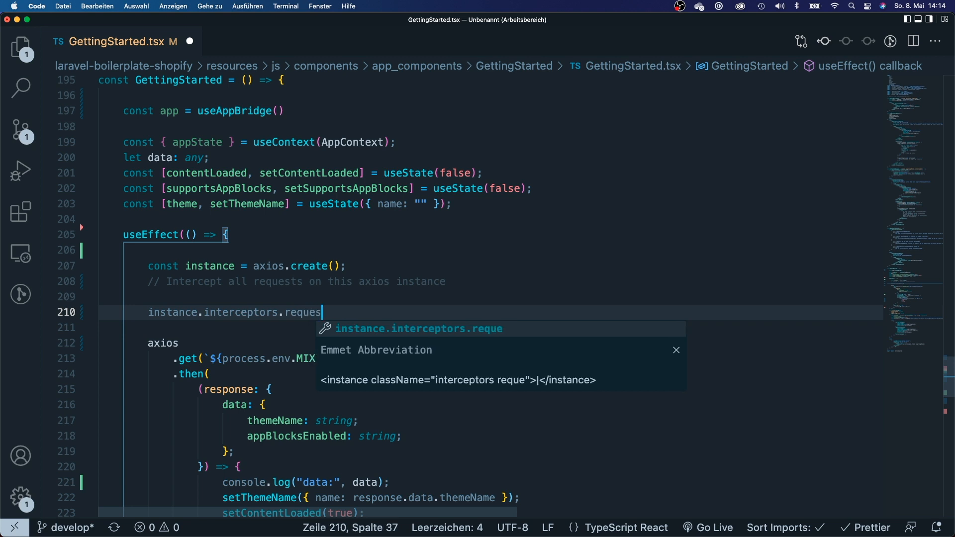
{"action": "type", "text": "t.use("}
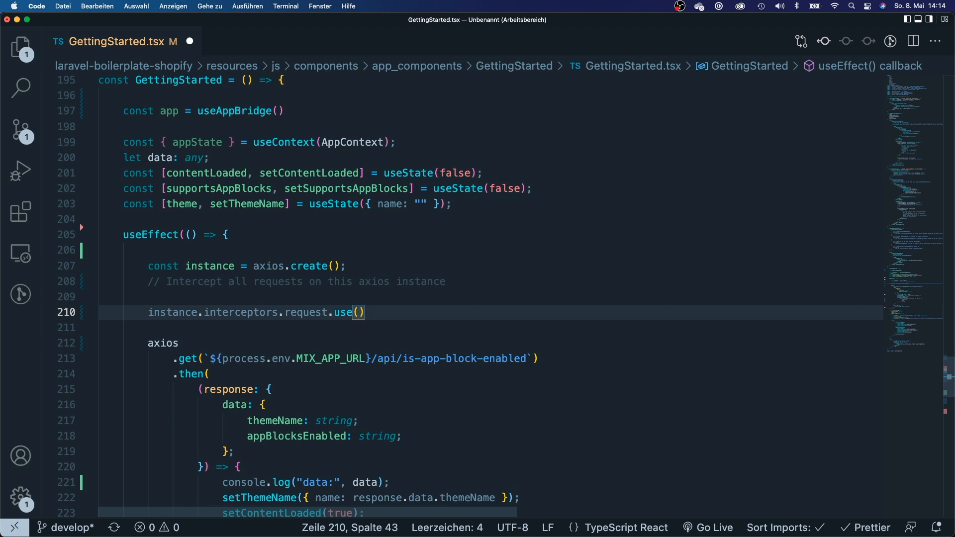
{"action": "type", "text": "function (params:type"}
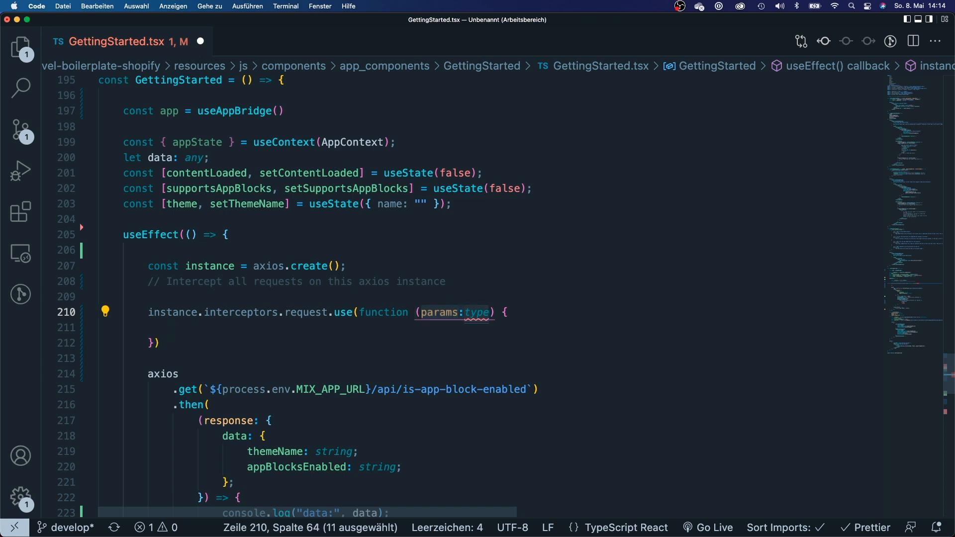
{"action": "type", "text": "config"}
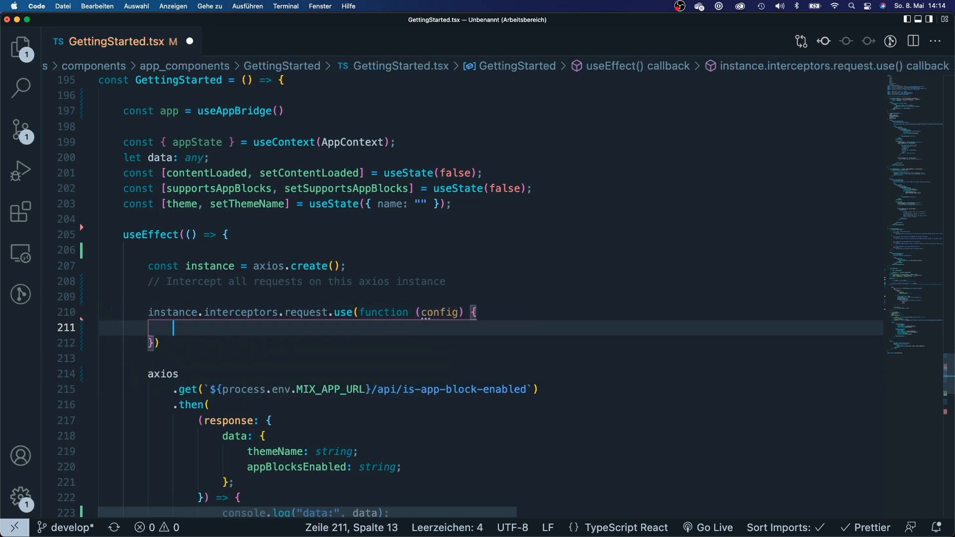
- Return getSessionToken() from the interceptor callback and jump to its import
{"action": "type", "text": "return"}
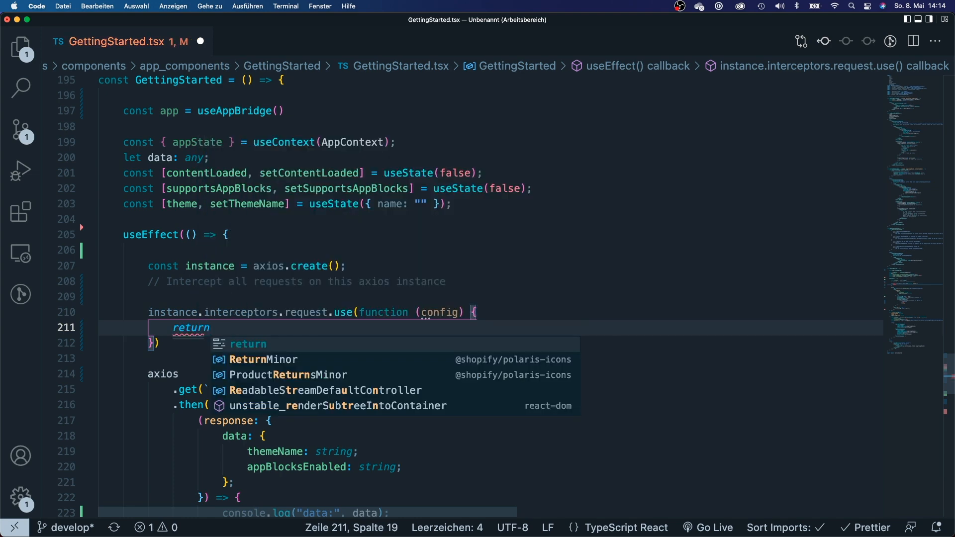
{"action": "type", "text": "getSessionToken("}
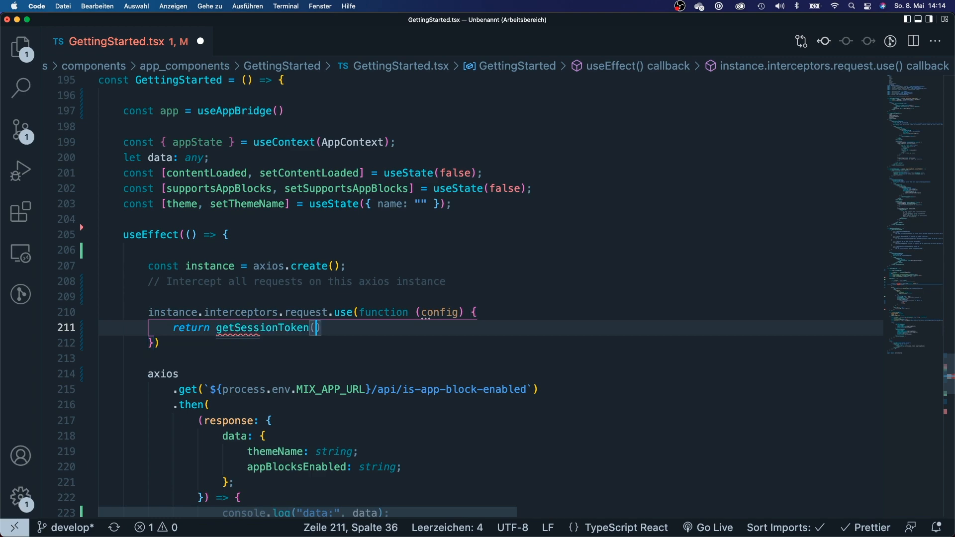
{"action": "scroll", "scroll_direction": "down", "scroll_amount": 3}
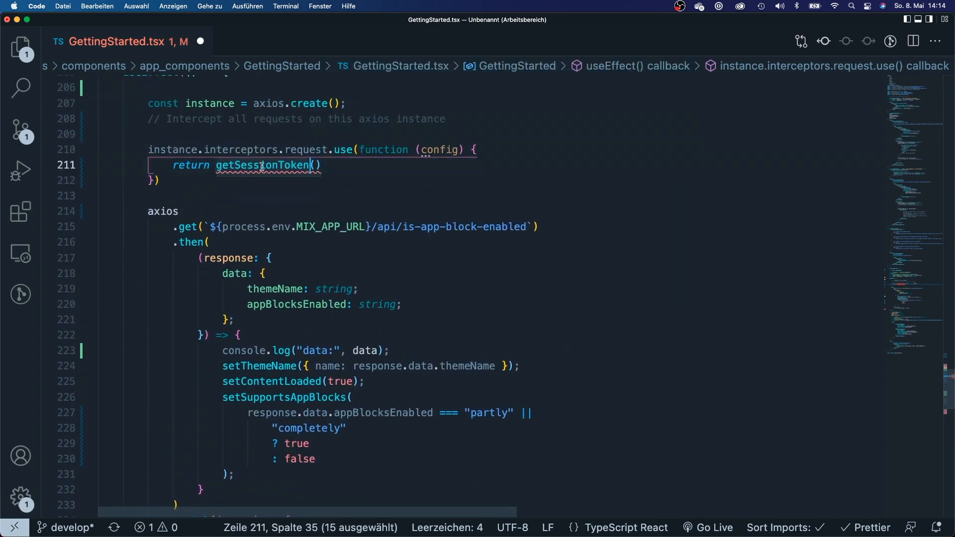
{"action": "left_click", "coordinate": [795, 91]}
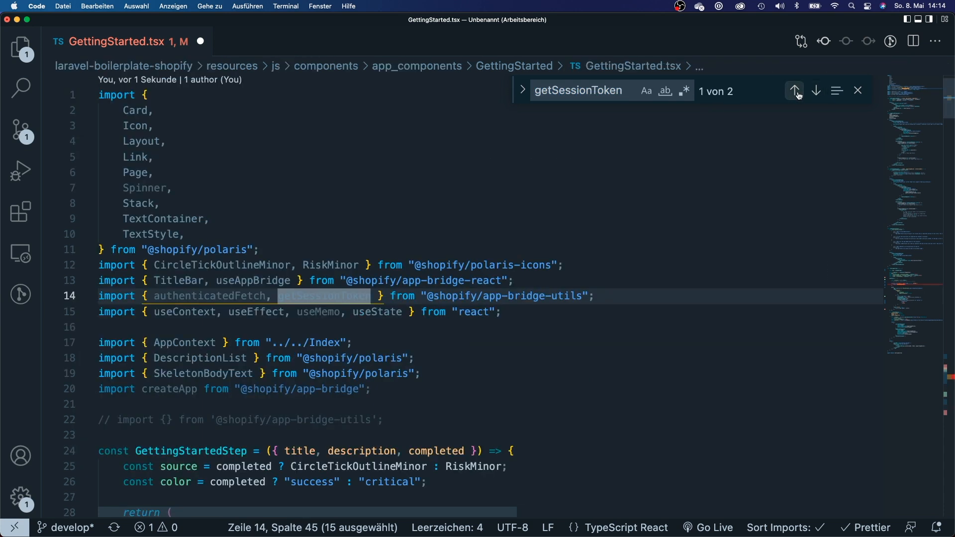
{"action": "mouse_move", "coordinate": [542, 296]}
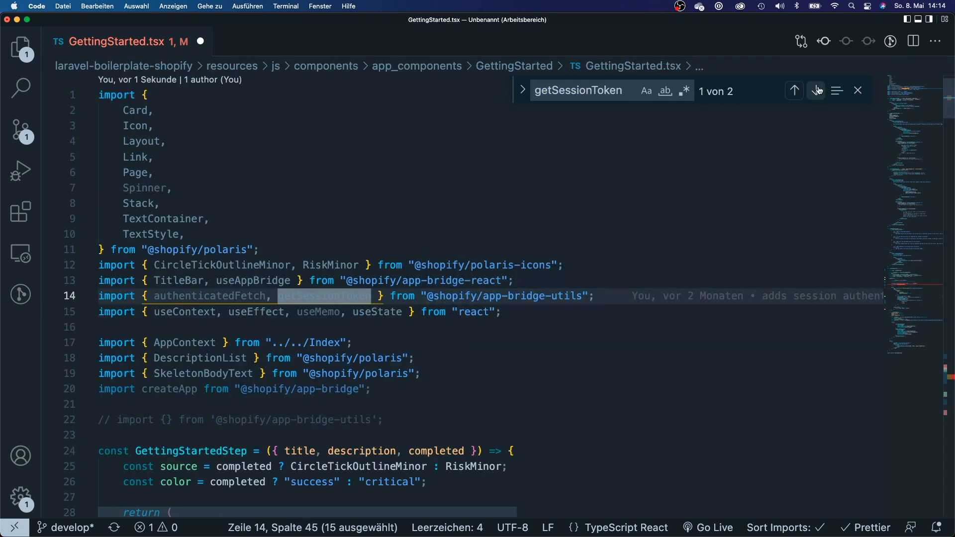
{"action": "left_click", "coordinate": [815, 90]}
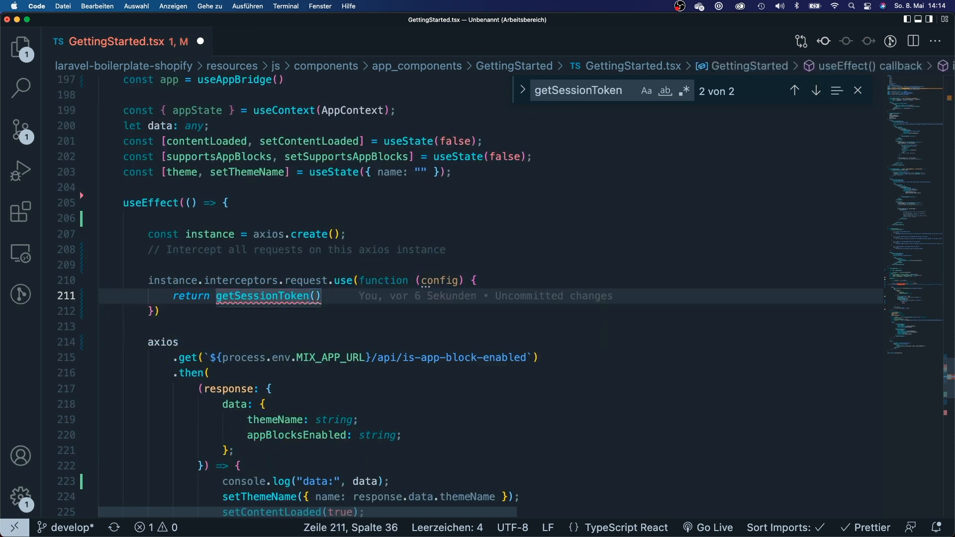
- Call getSessionToken(app).then with an arrow callback taking the token
{"action": "type", "text": "app"}
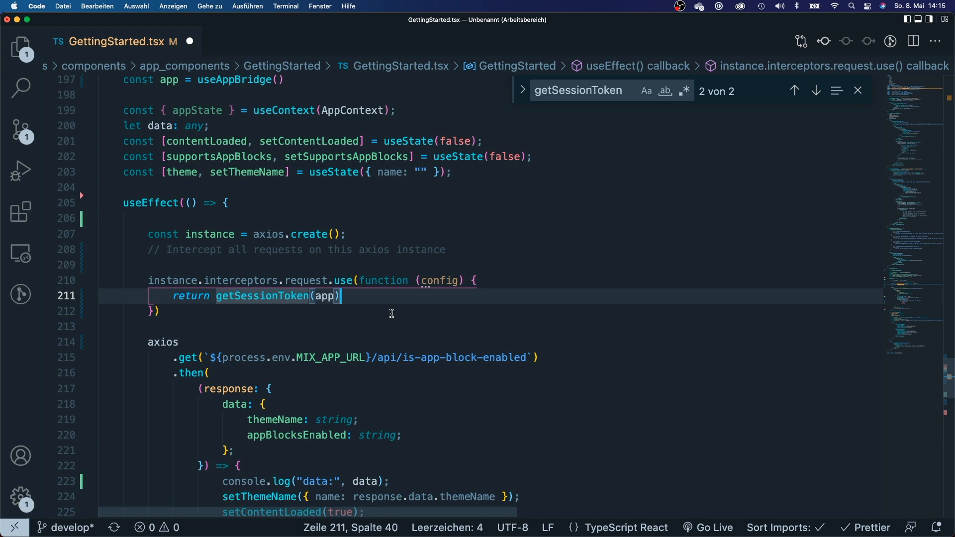
{"action": "type", "text": ".then"}
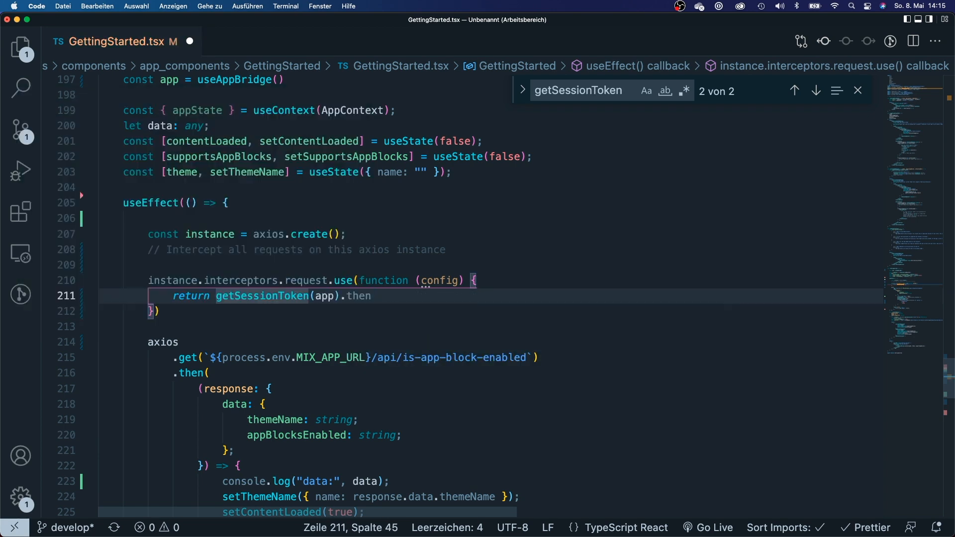
{"action": "left_click", "coordinate": [372, 297]}
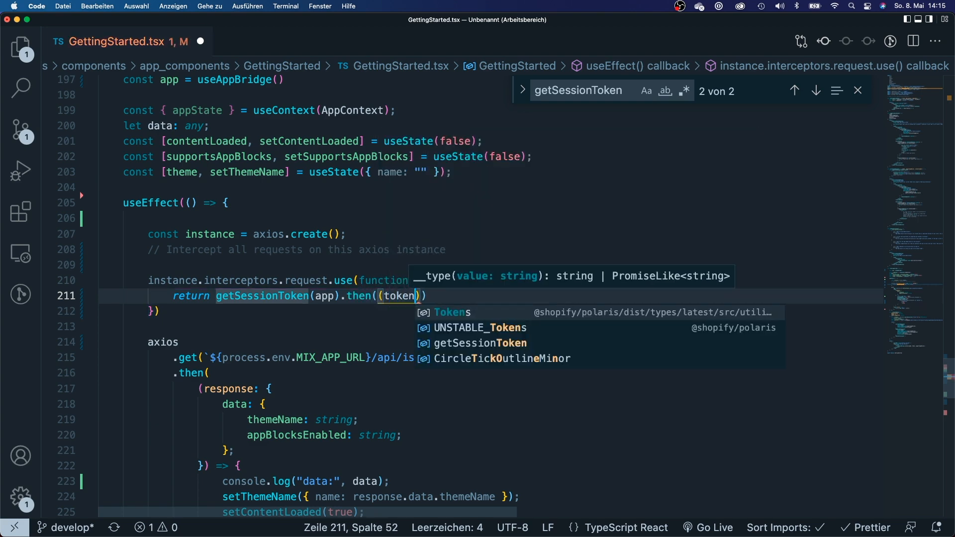
{"action": "type", "text": "("}
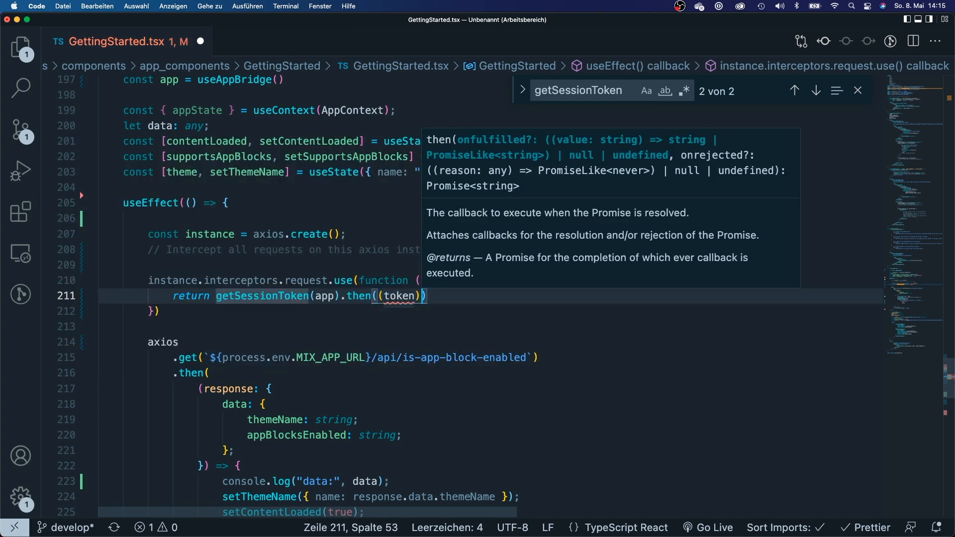
{"action": "type", "text": "=>"}
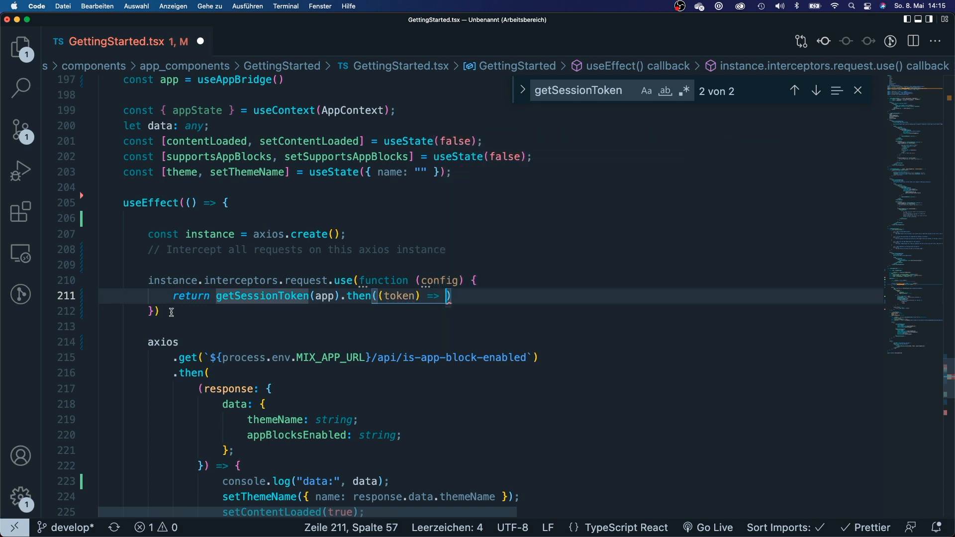
{"action": "type", "text": "{"}
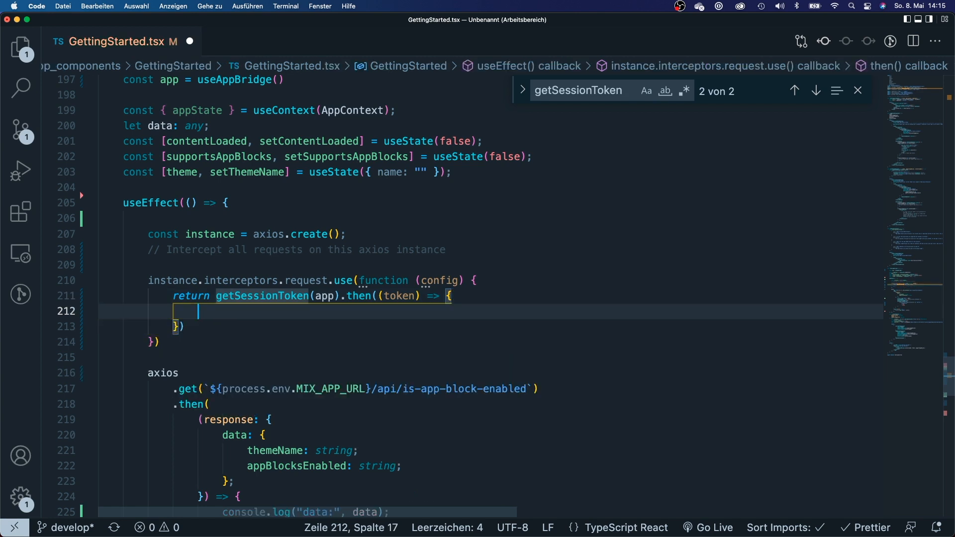
- Set config.headers["Authorization"] to `Bearer ${token}` inside the callback
{"action": "type", "text": "config."}
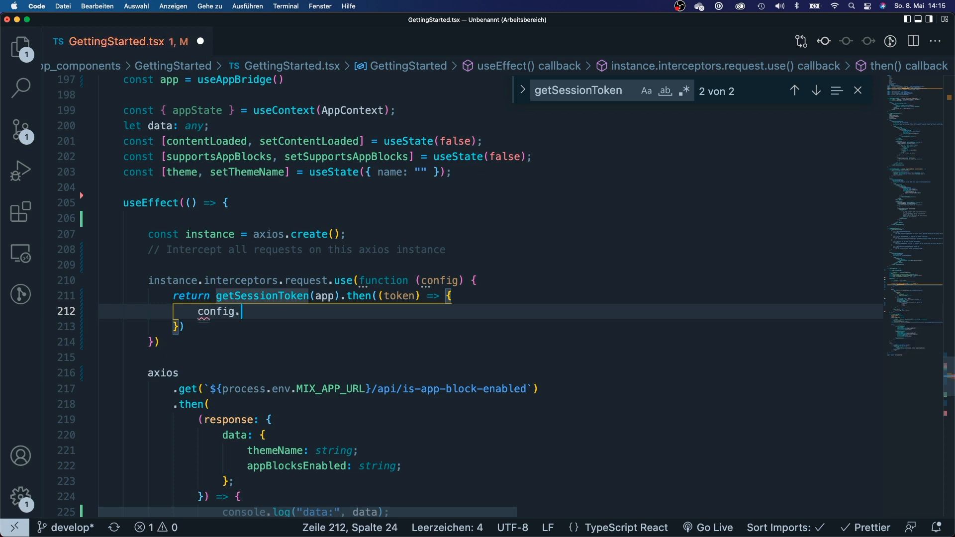
{"action": "type", "text": "header"}
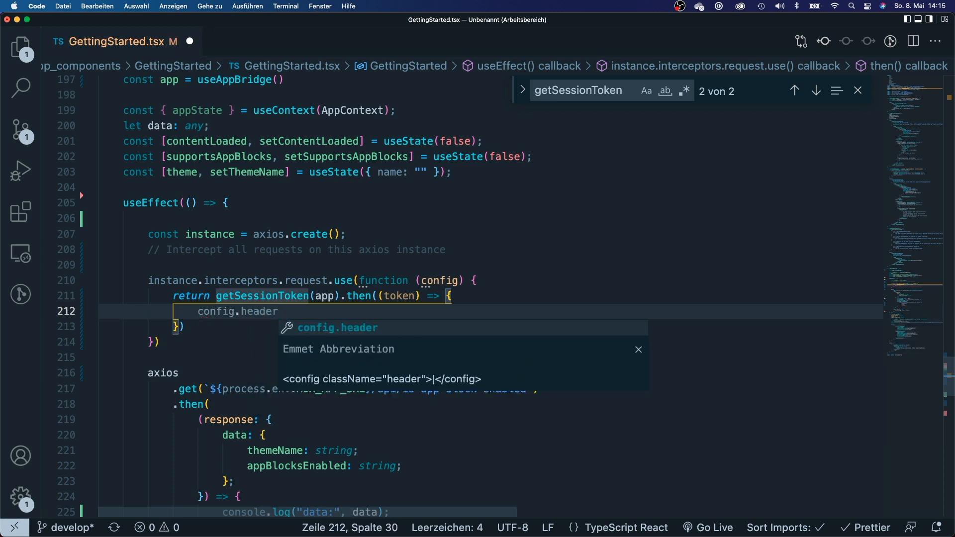
{"action": "type", "text": "s"}
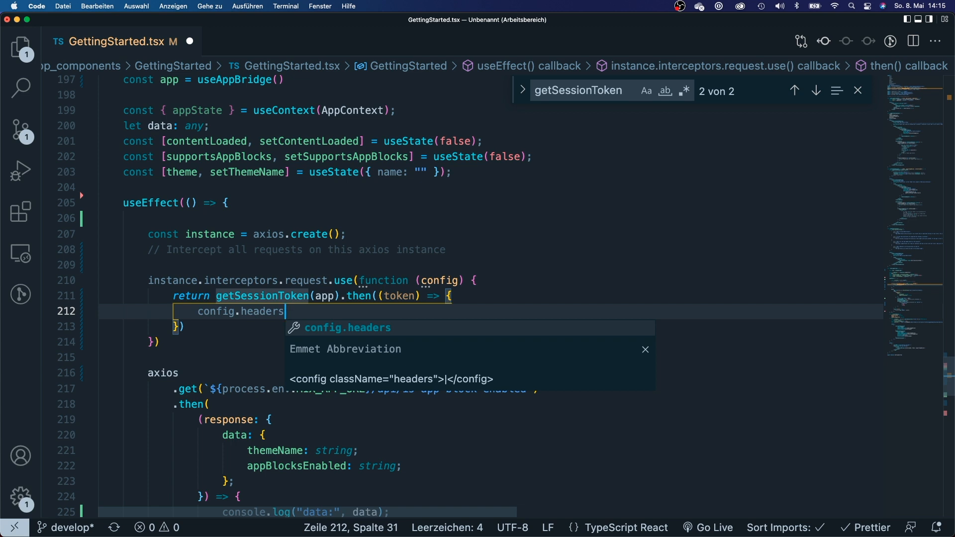
{"action": "type", "text": "[\"Aut\"]"}
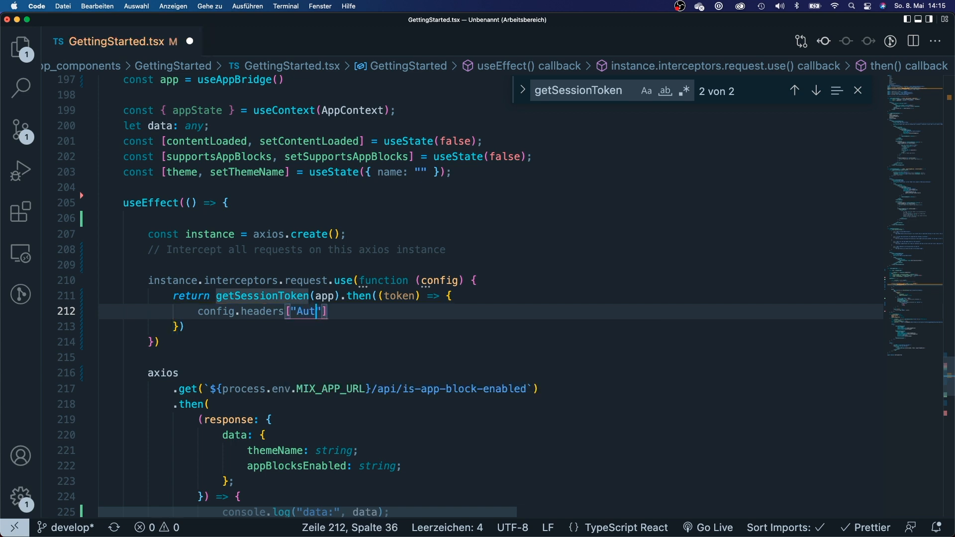
{"action": "type", "text": "horization"}
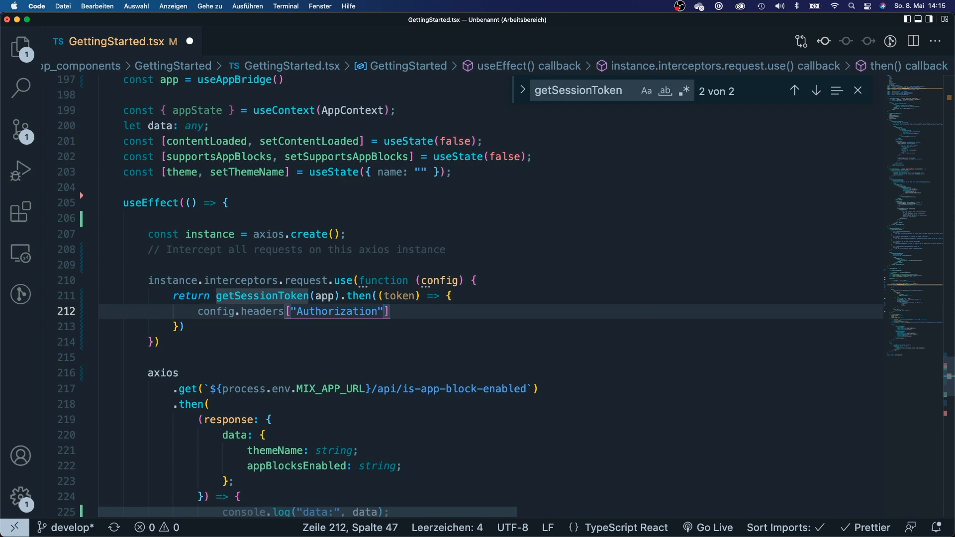
{"action": "type", "text": "=>"}
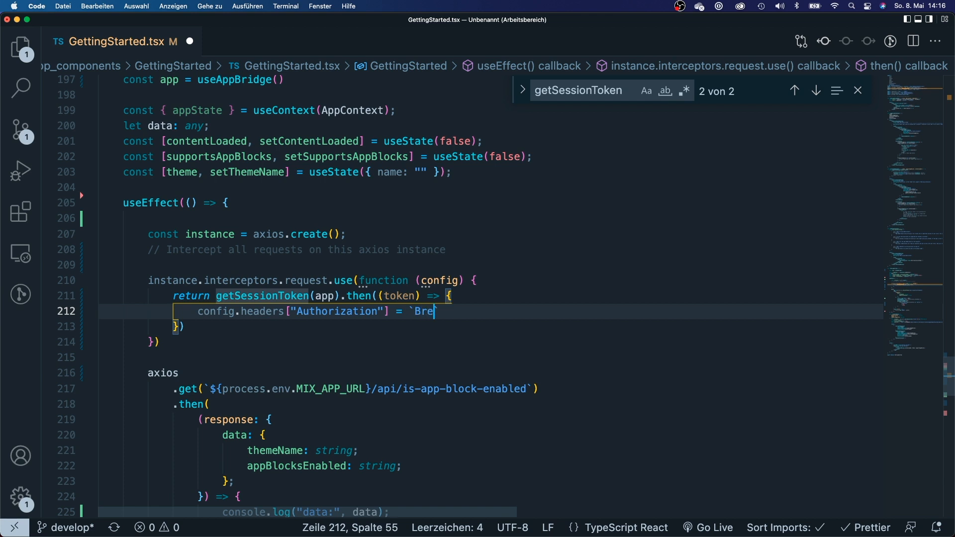
{"action": "type", "text": "arer"}
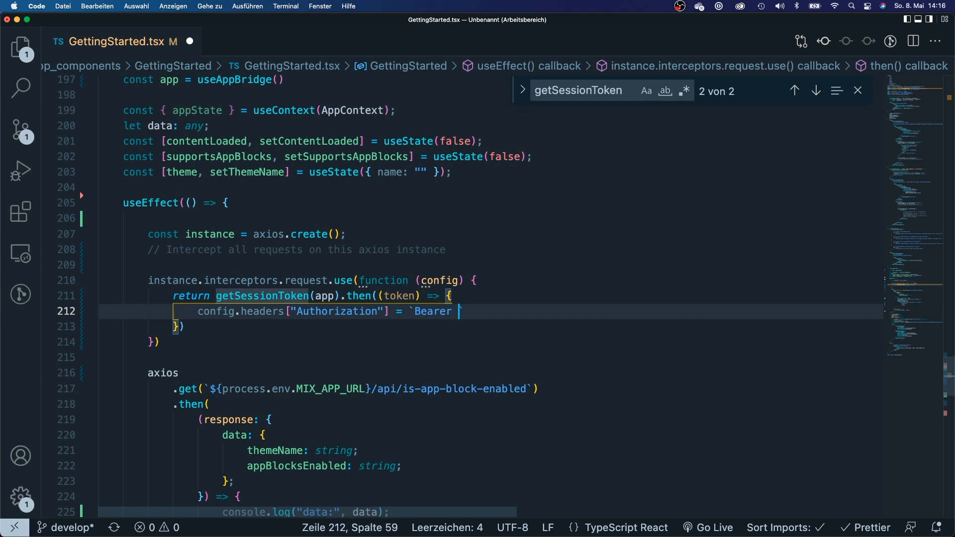
{"action": "type", "text": "${}`"}
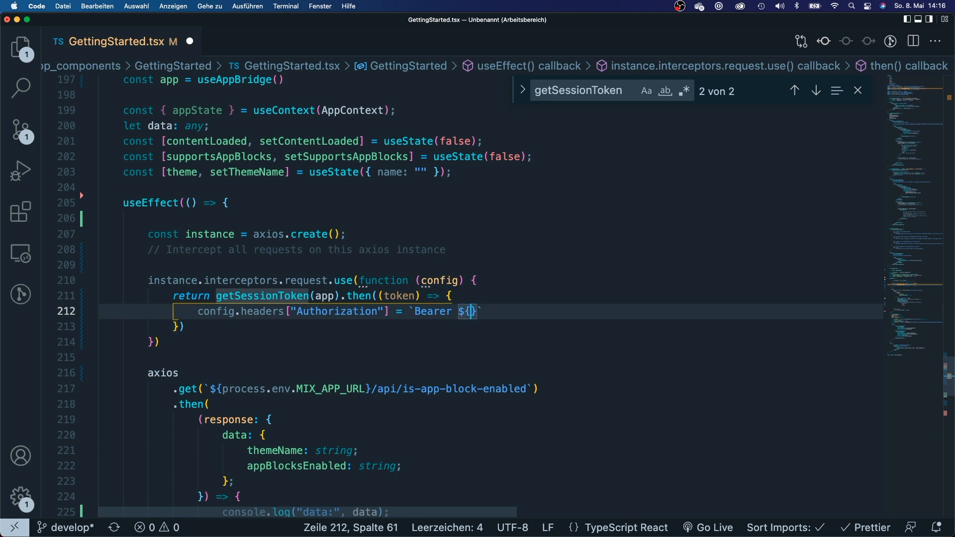
{"action": "type", "text": "token"}
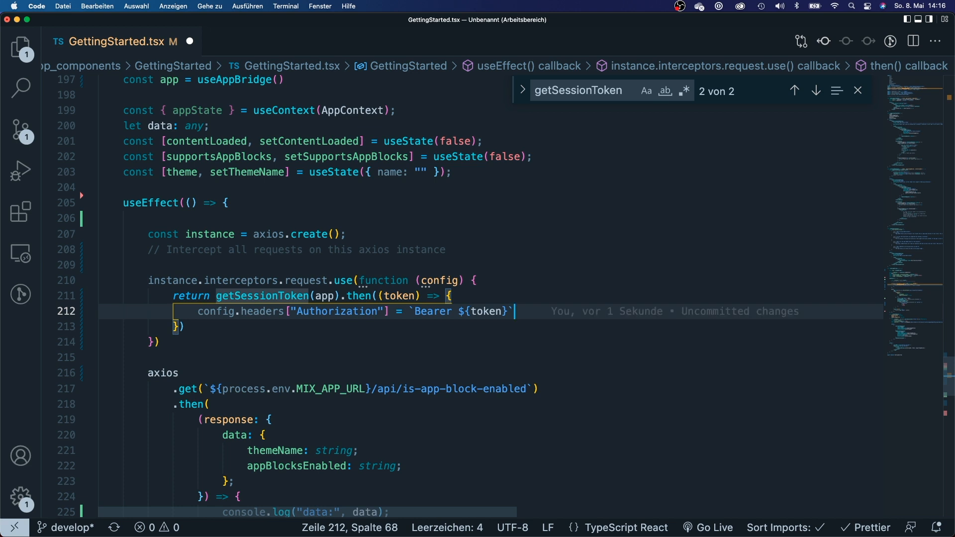
- Return config after the Authorization header line
{"action": "key", "text": "Return"}
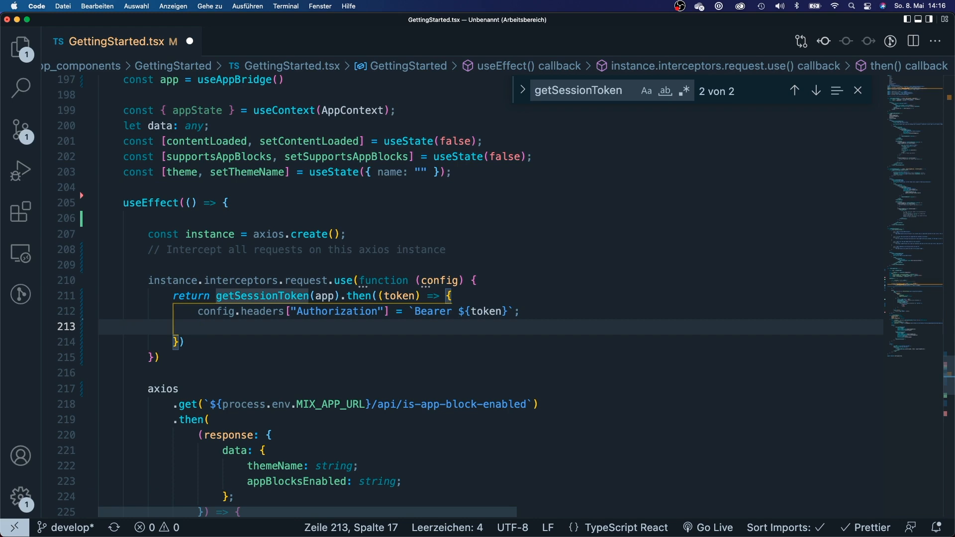
{"action": "type", "text": "return config"}
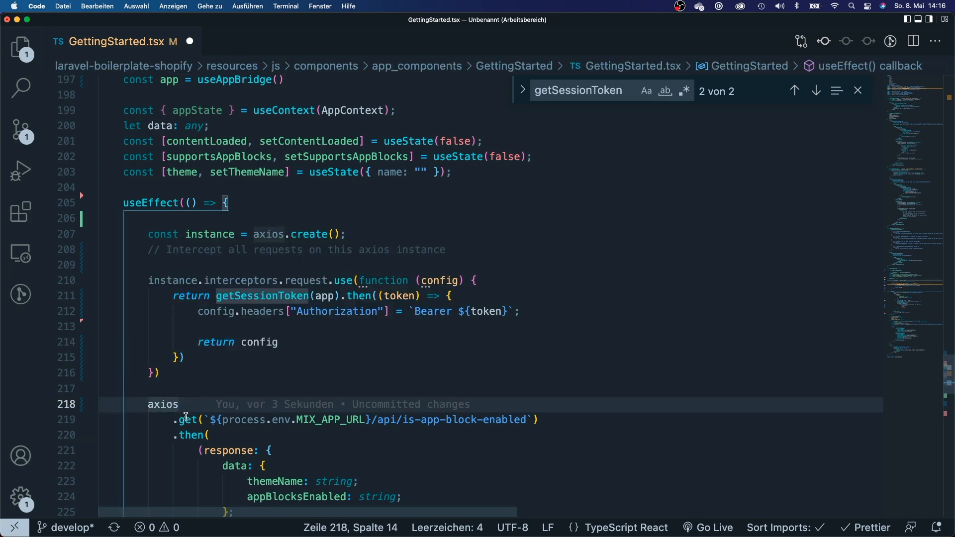
- Replace plain axios with instance for the is-app-block-enabled get request
{"action": "double_click", "coordinate": [163, 404]}
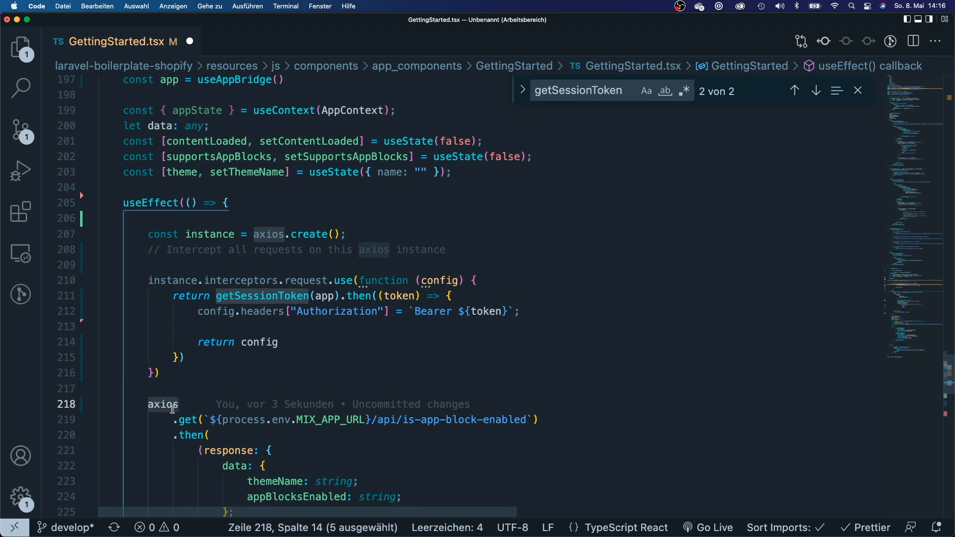
{"action": "mouse_move", "coordinate": [341, 308]}
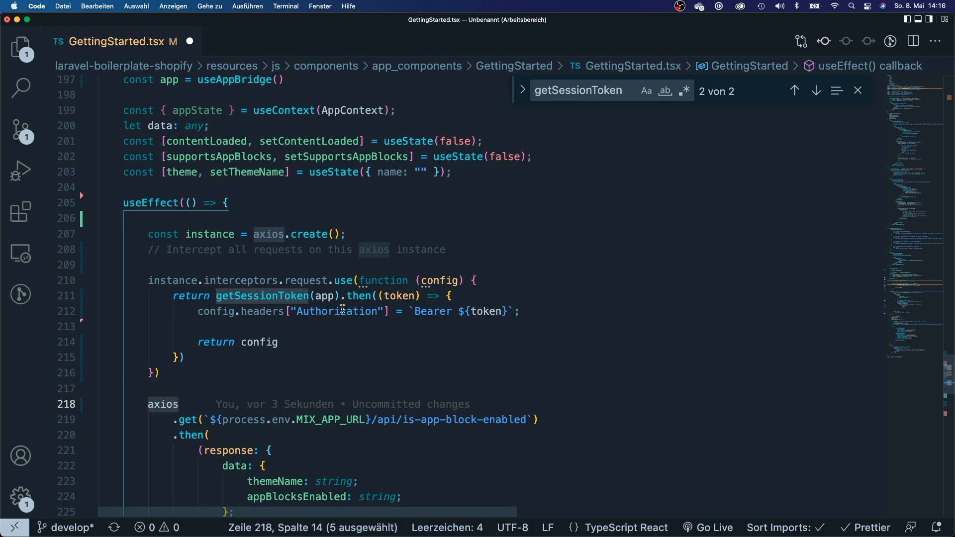
{"action": "mouse_move", "coordinate": [225, 275]}
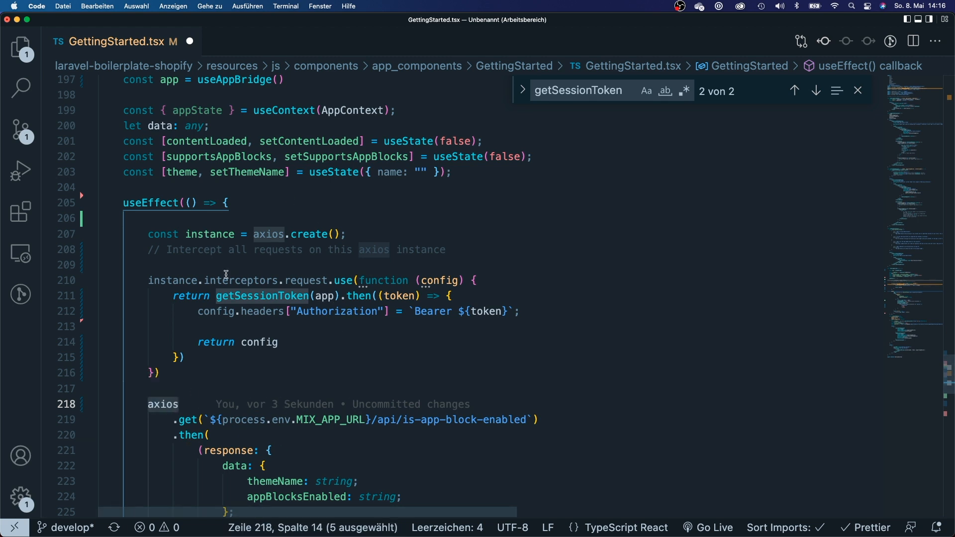
{"action": "double_click", "coordinate": [210, 233]}
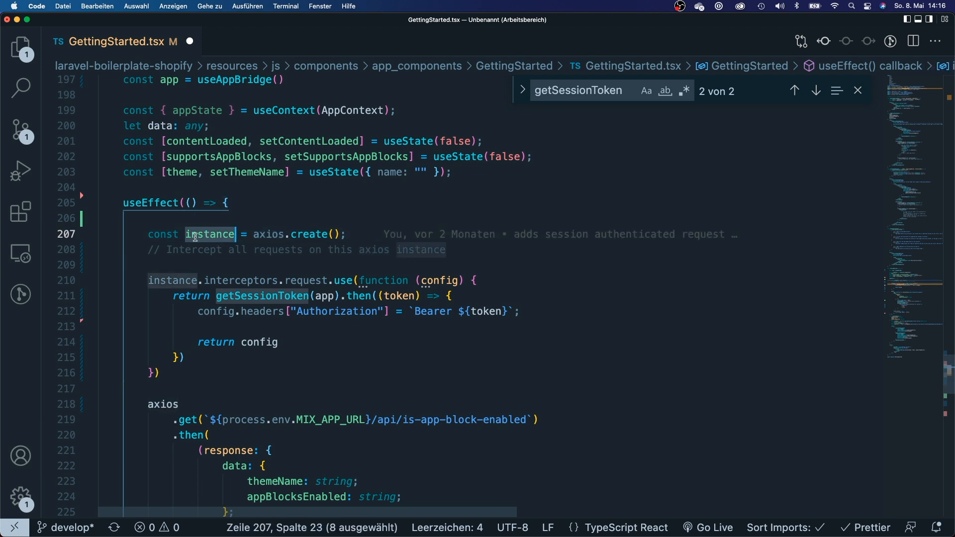
{"action": "mouse_move", "coordinate": [270, 257]}
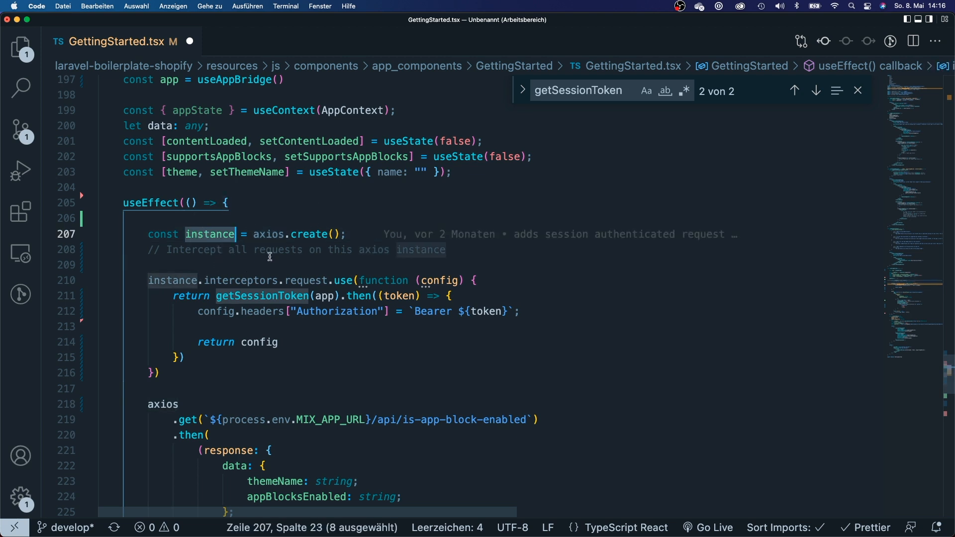
{"action": "mouse_move", "coordinate": [211, 235]}
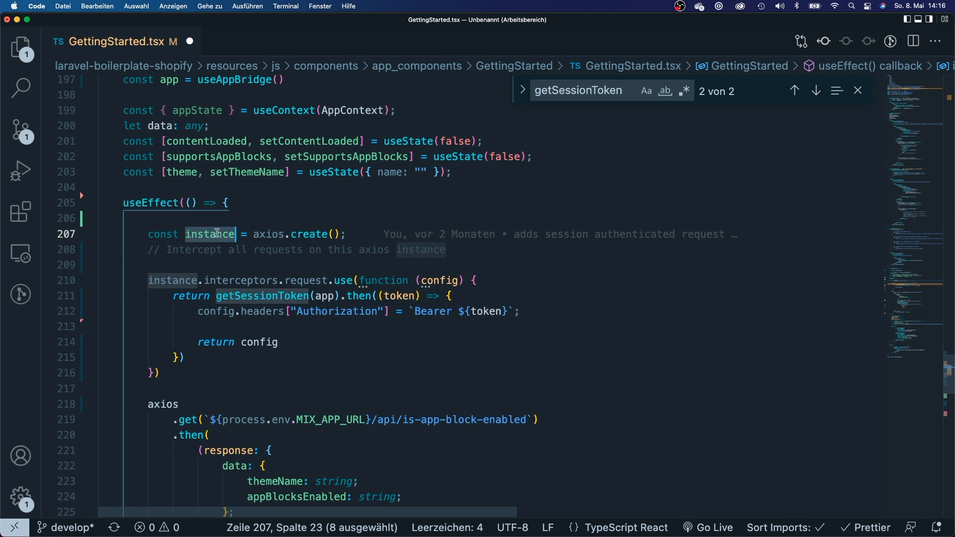
{"action": "double_click", "coordinate": [162, 403]}
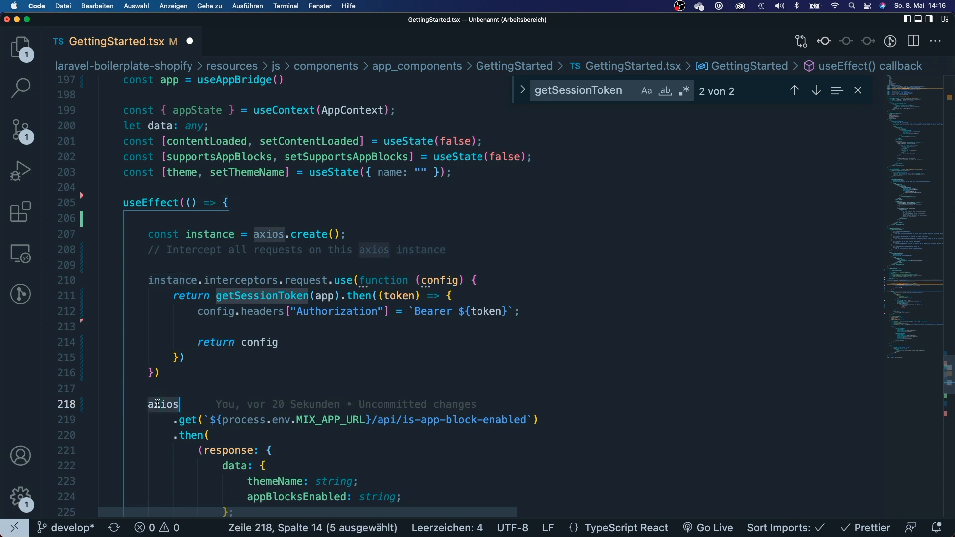
{"action": "type", "text": "instance"}
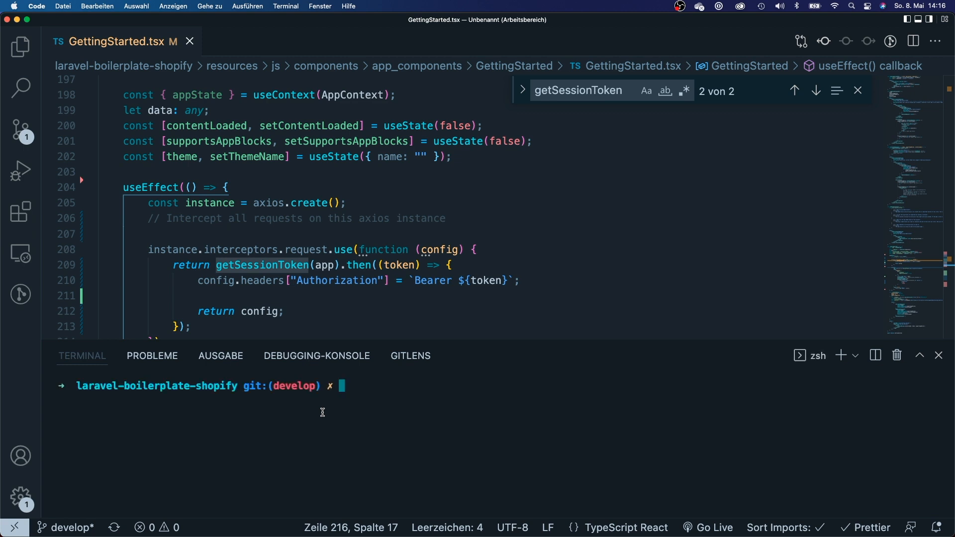
- Run `npm run watch` in the integrated terminal
{"action": "type", "text": "npm run wat"}
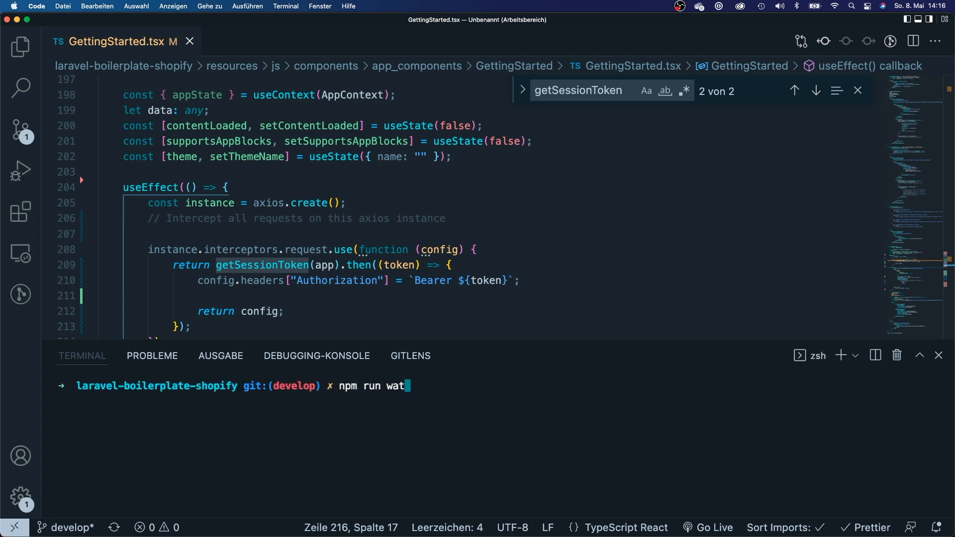
{"action": "type", "text": "ch"}
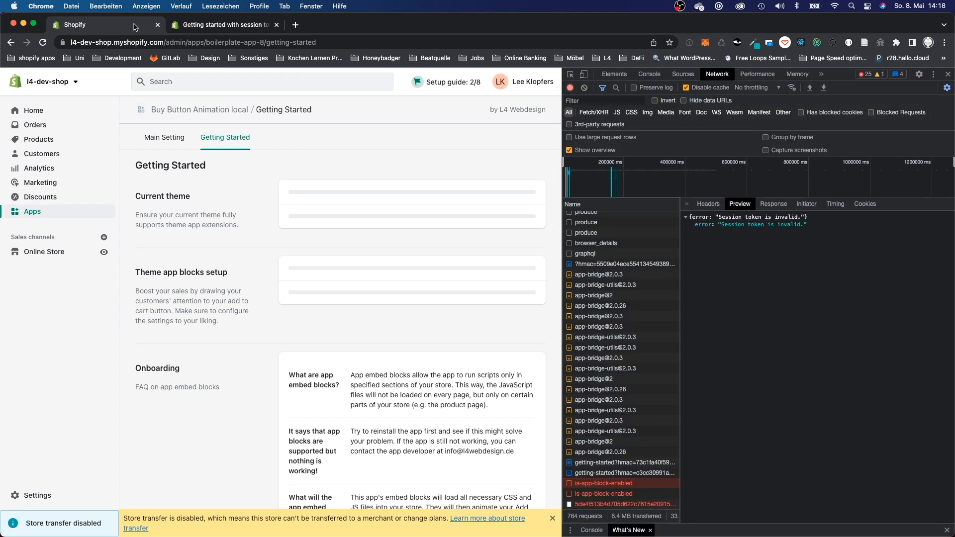
- Reload Getting Started, check console and network, and highlight the app block support result
{"action": "left_click", "coordinate": [42, 42]}
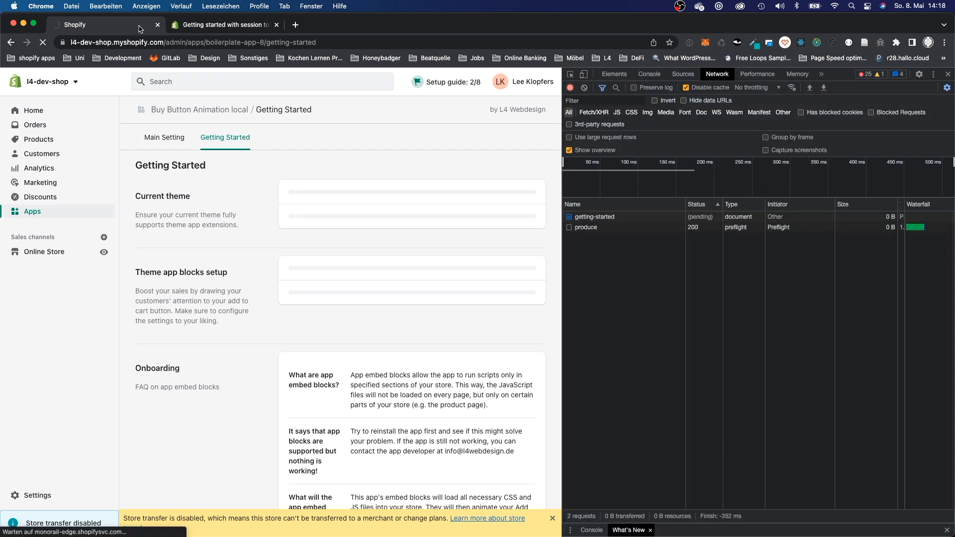
{"action": "left_click", "coordinate": [648, 73]}
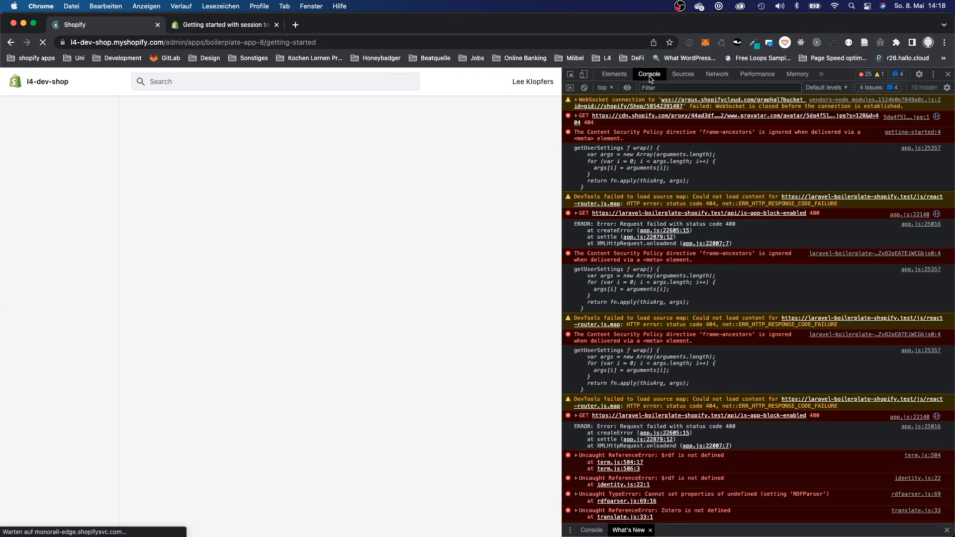
{"action": "left_click", "coordinate": [717, 74]}
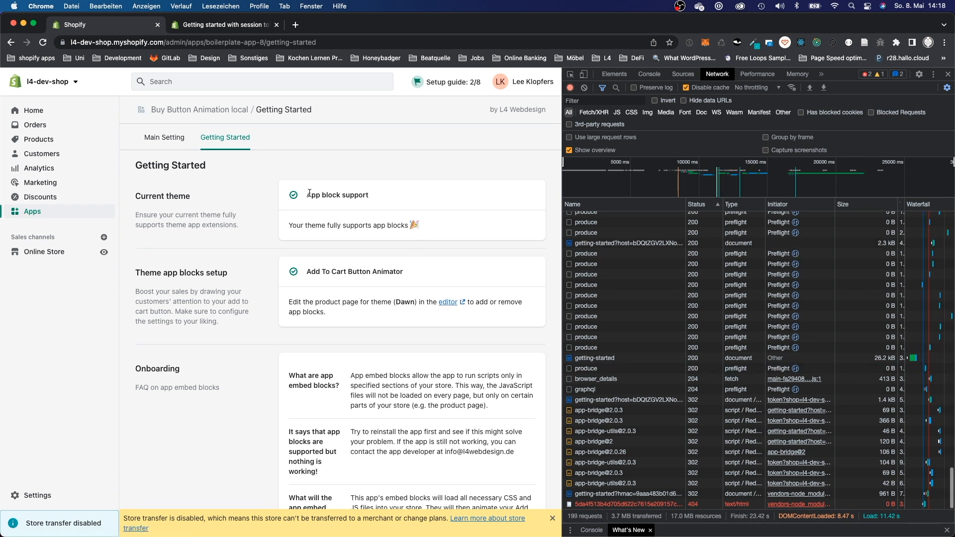
{"action": "double_click", "coordinate": [337, 195]}
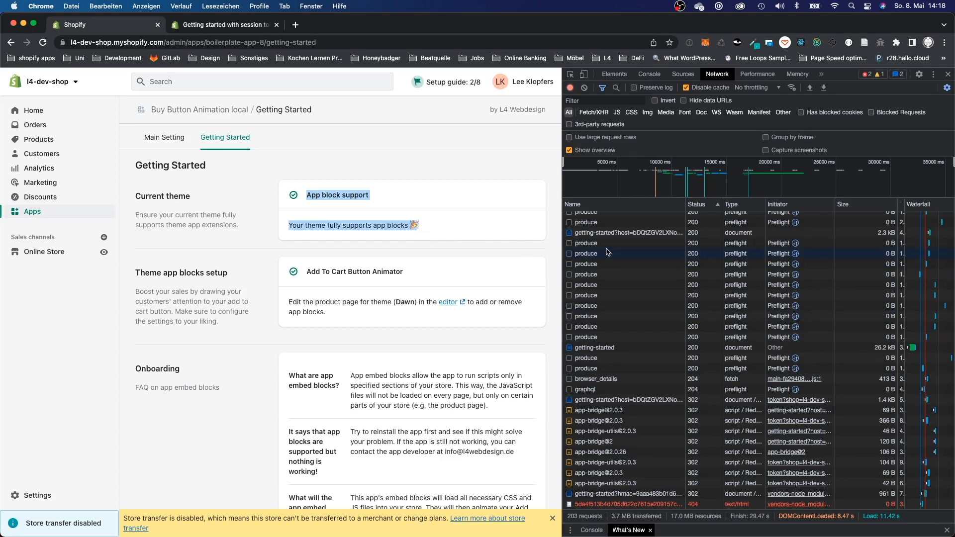
{"action": "scroll", "scroll_direction": "up", "scroll_amount": 3}
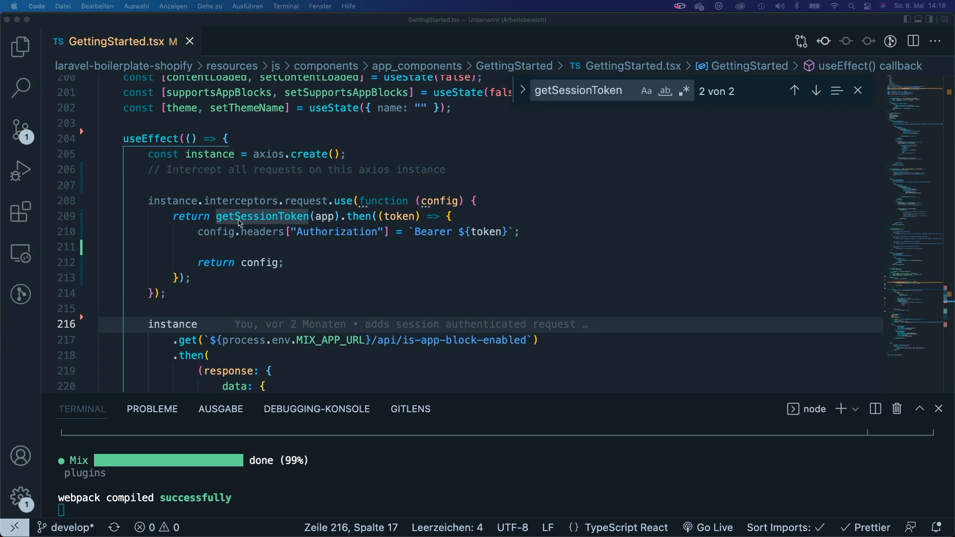
{"action": "mouse_move", "coordinate": [327, 195]}
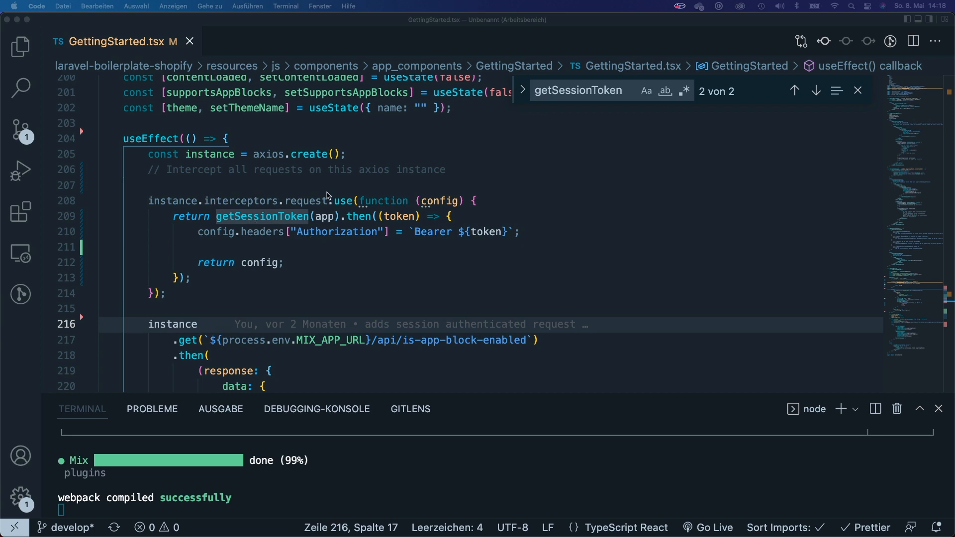
{"action": "scroll", "scroll_direction": "up", "scroll_amount": 3}
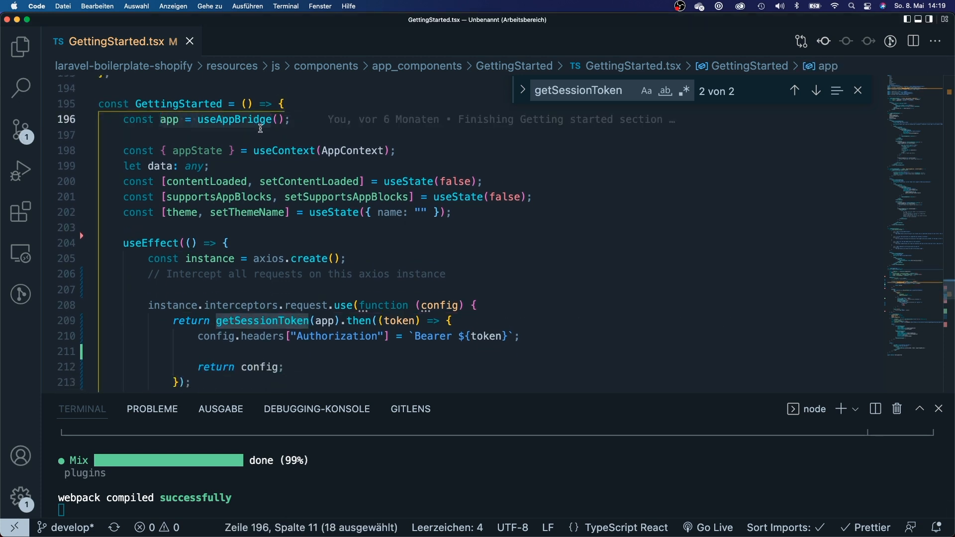
{"action": "mouse_move", "coordinate": [233, 120]}
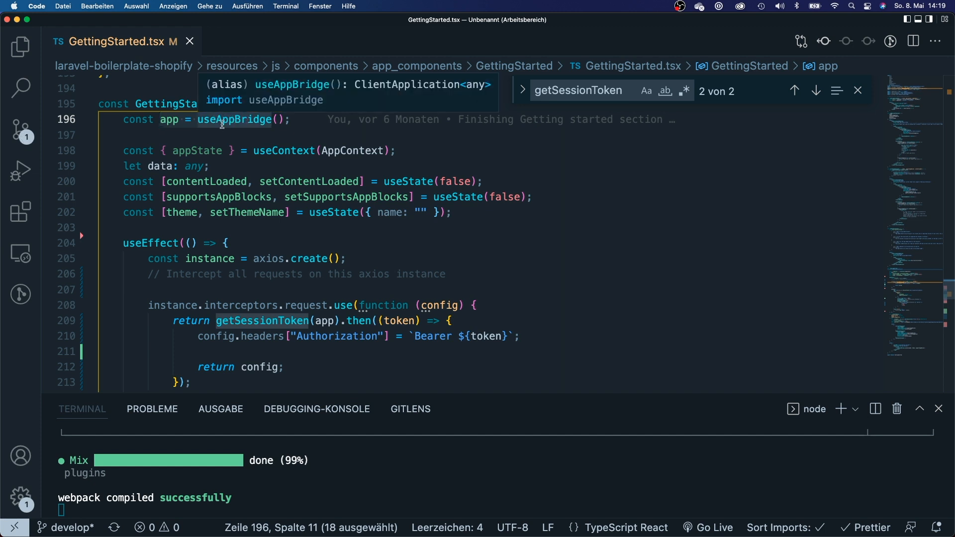
{"action": "mouse_move", "coordinate": [243, 120]}
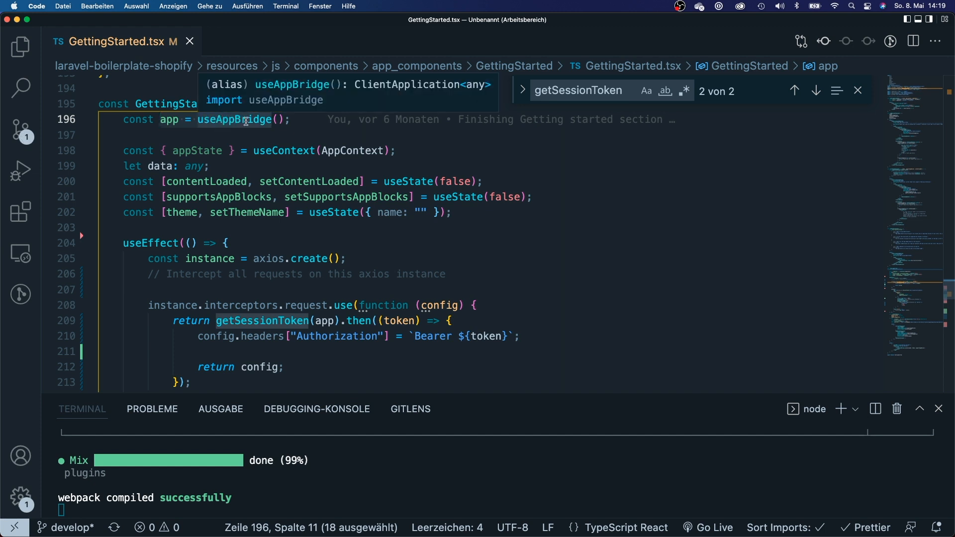
{"action": "left_click", "coordinate": [292, 119]}
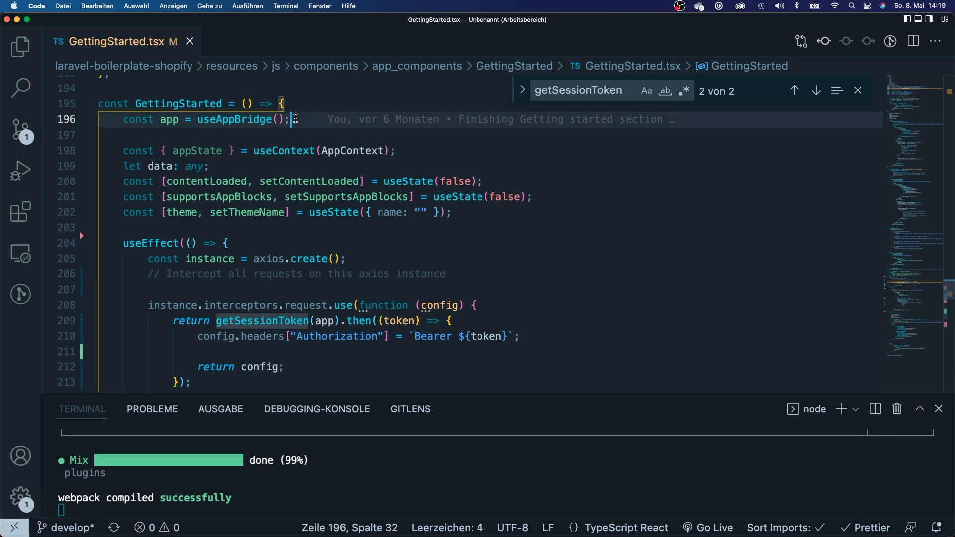
{"action": "mouse_move", "coordinate": [316, 150]}
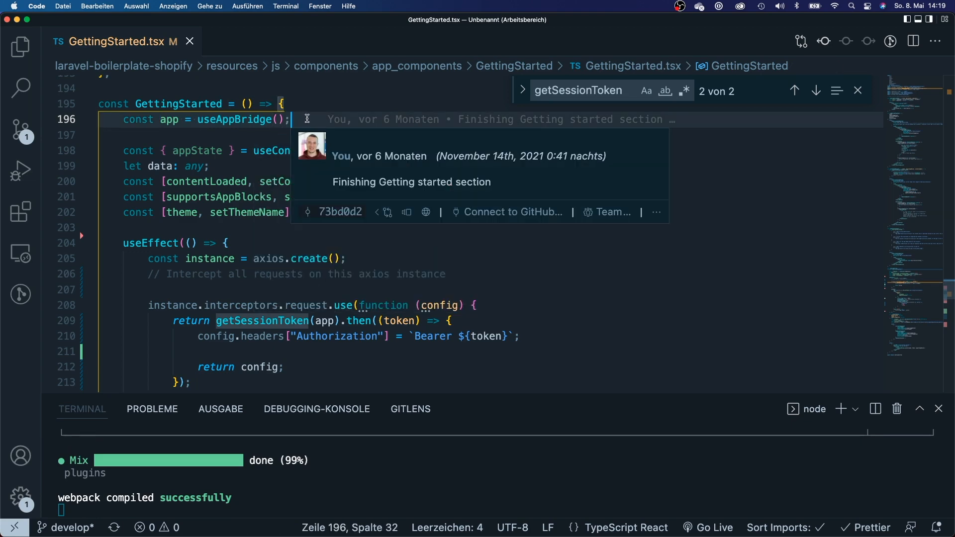
{"action": "mouse_move", "coordinate": [312, 121]}
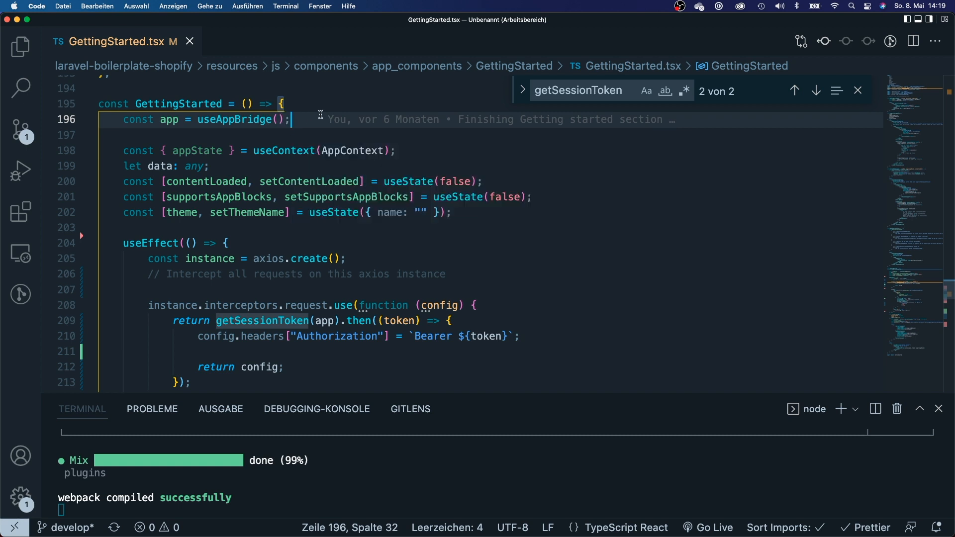
{"action": "mouse_move", "coordinate": [298, 120]}
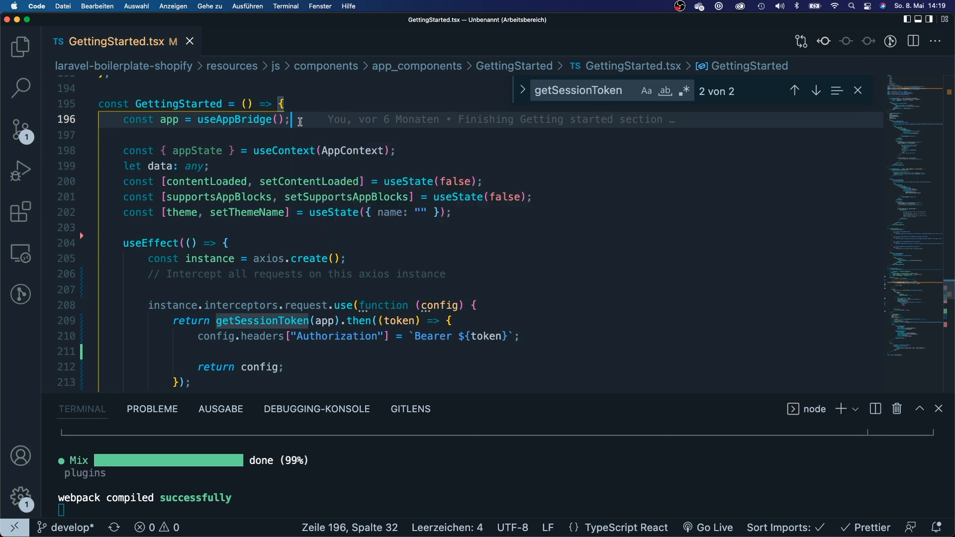